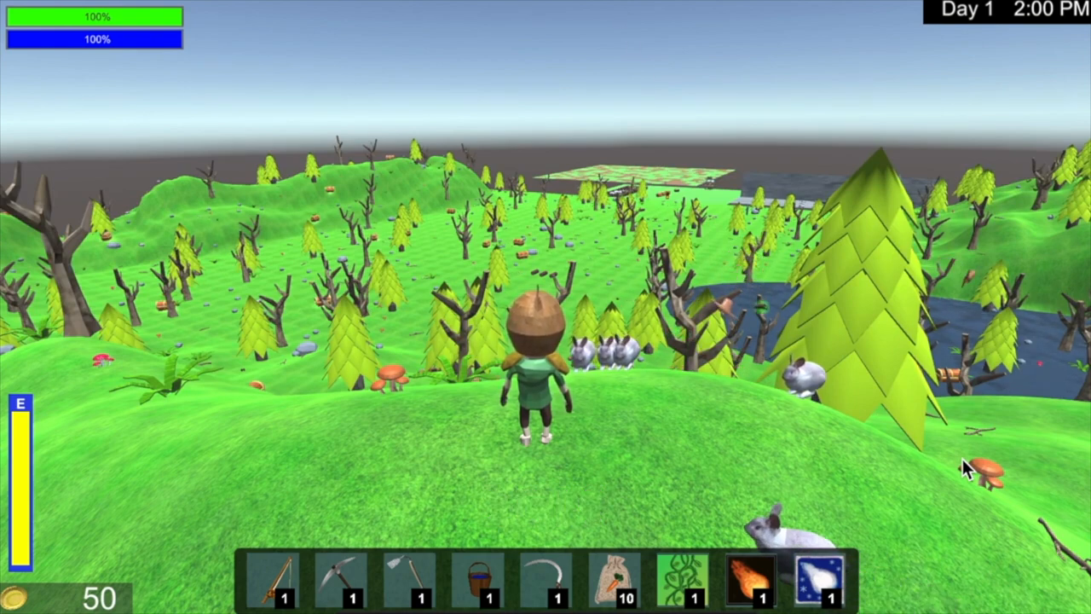
Put strawberries and carrots on the action bar, move carrots down, and feed a rabbit
click(606, 350)
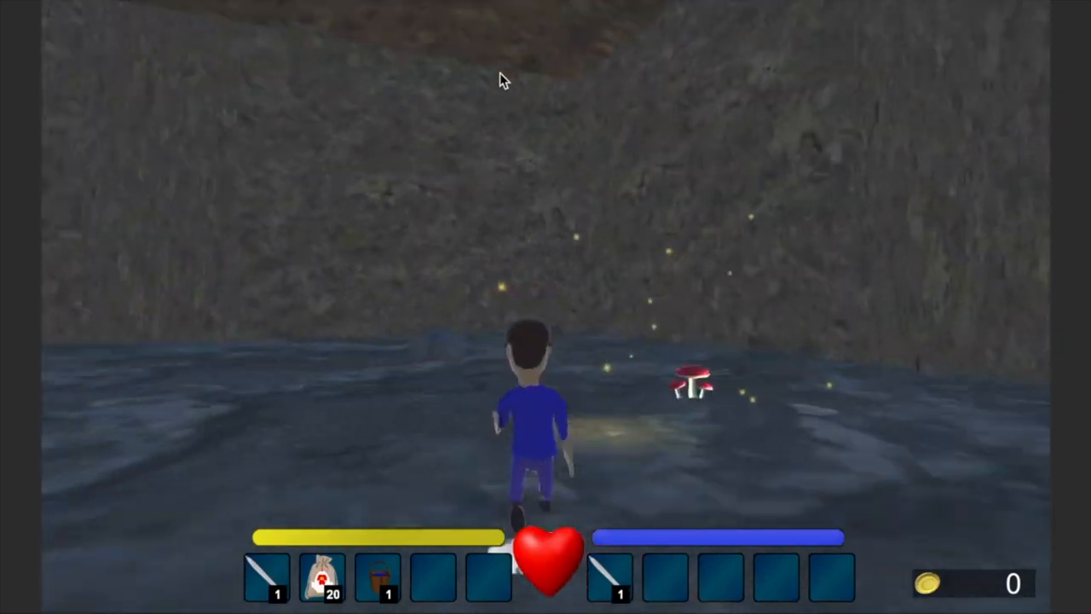
key(w)
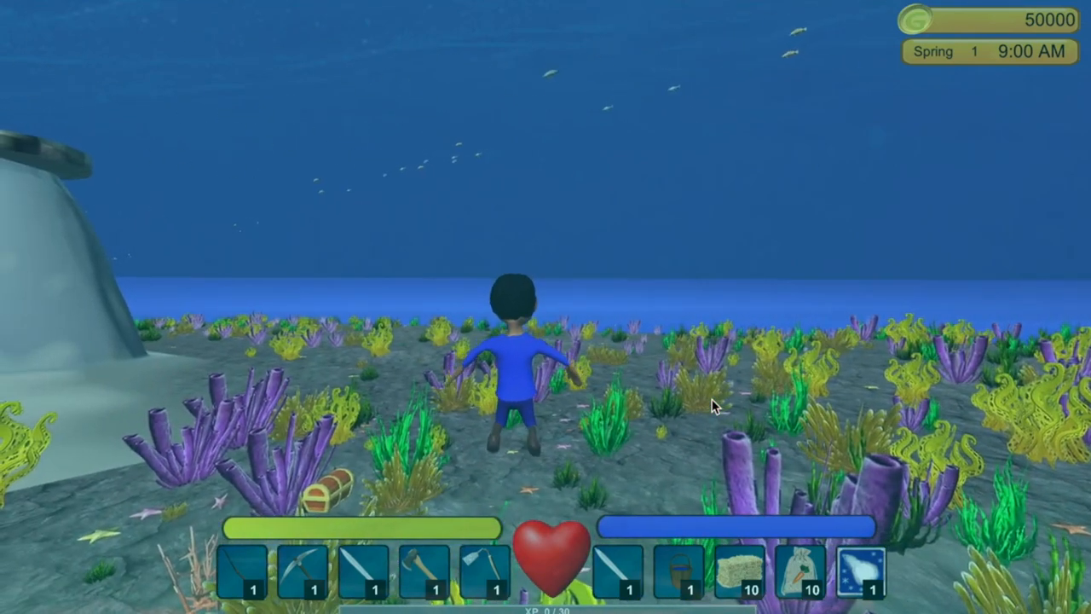
key(w)
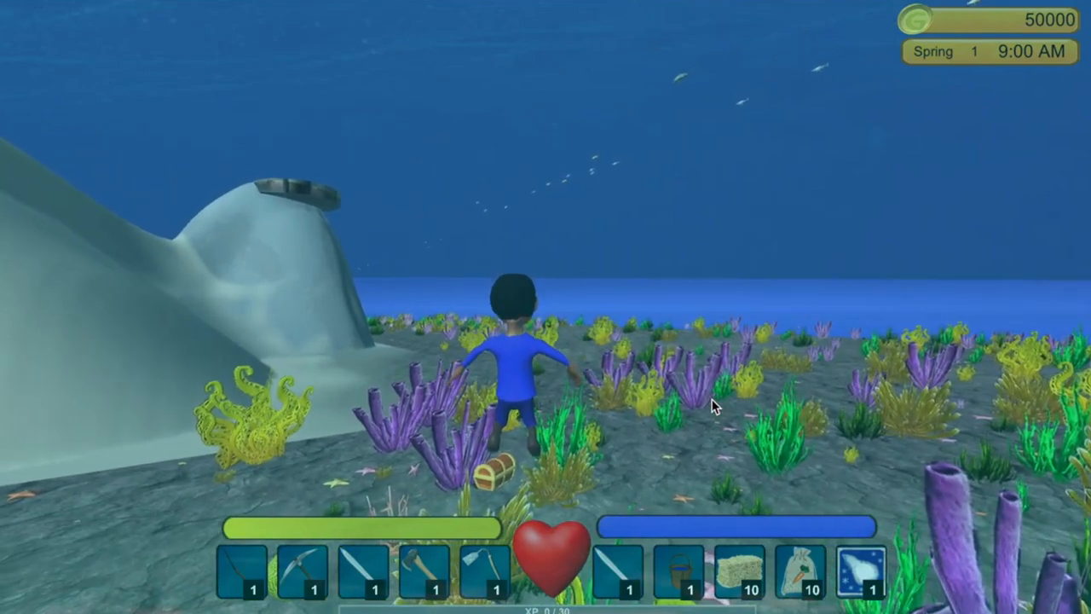
key(w)
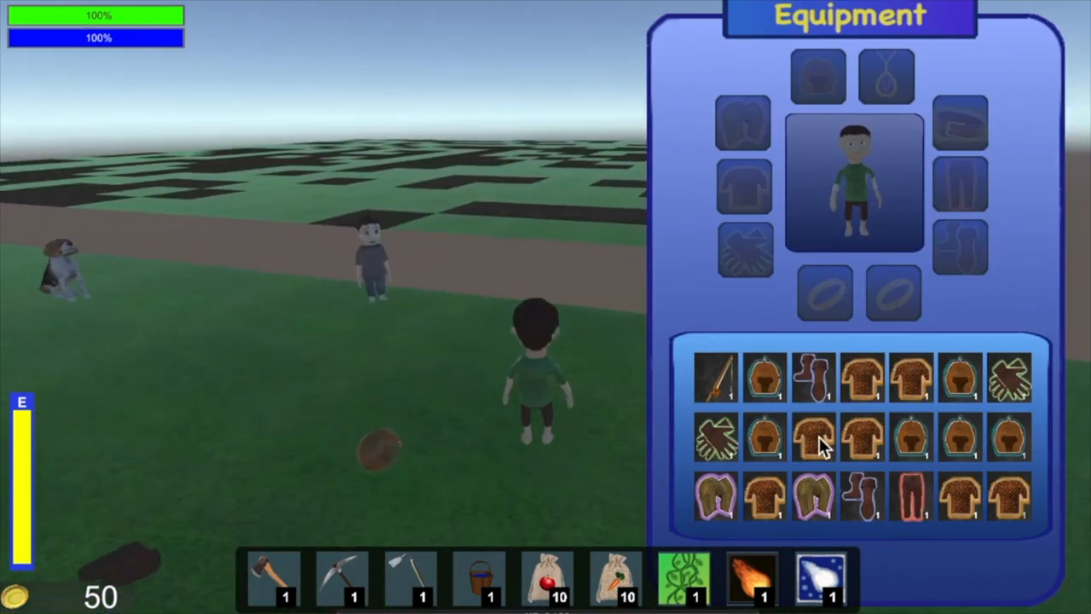
mouse_move(763, 379)
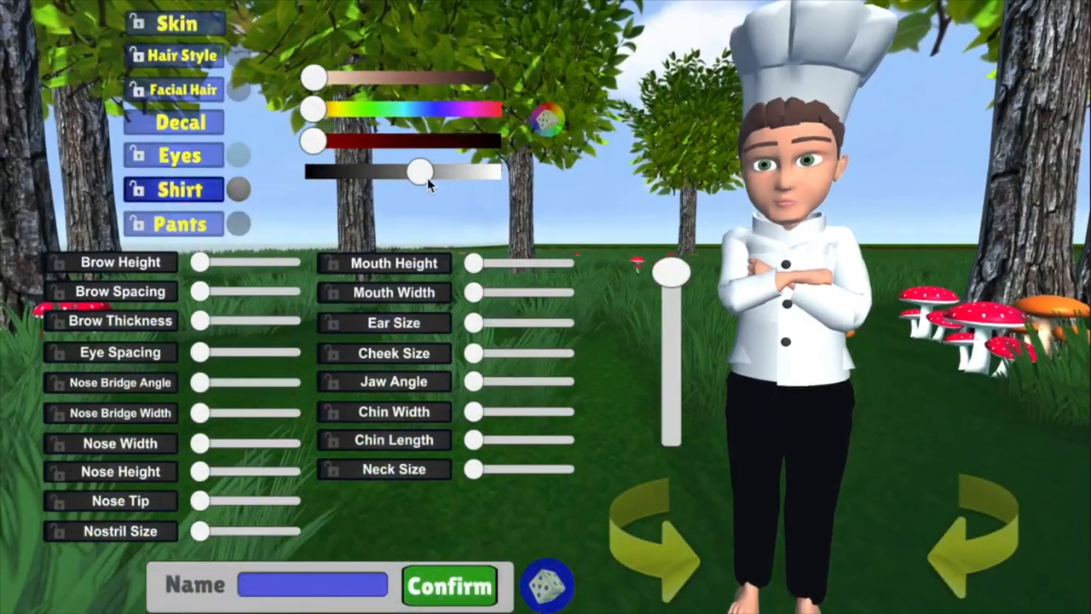
click(449, 585)
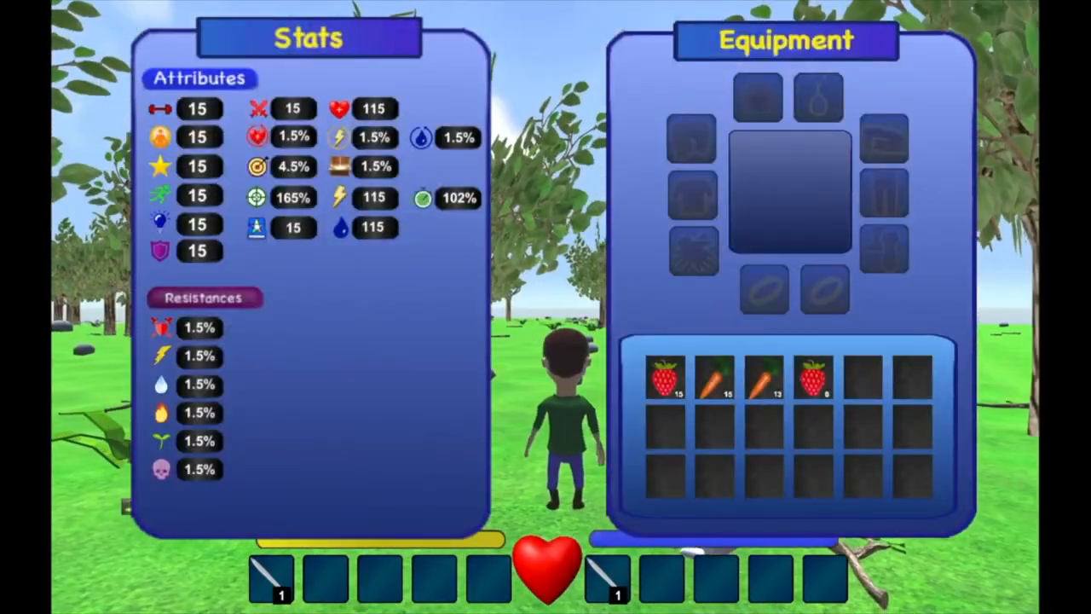
drag(668, 376, 331, 579)
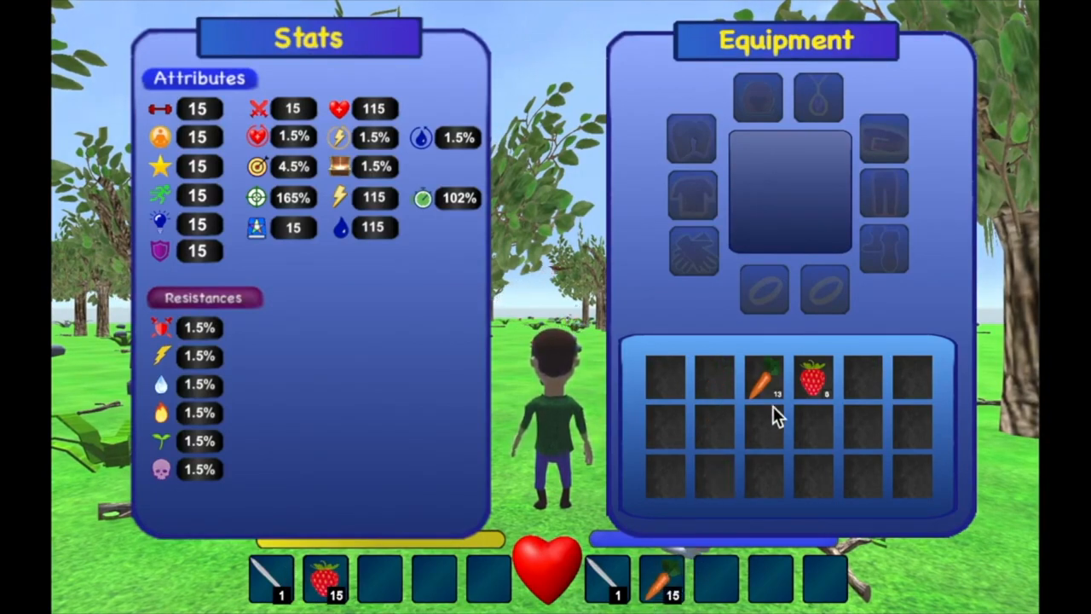
drag(767, 379, 712, 482)
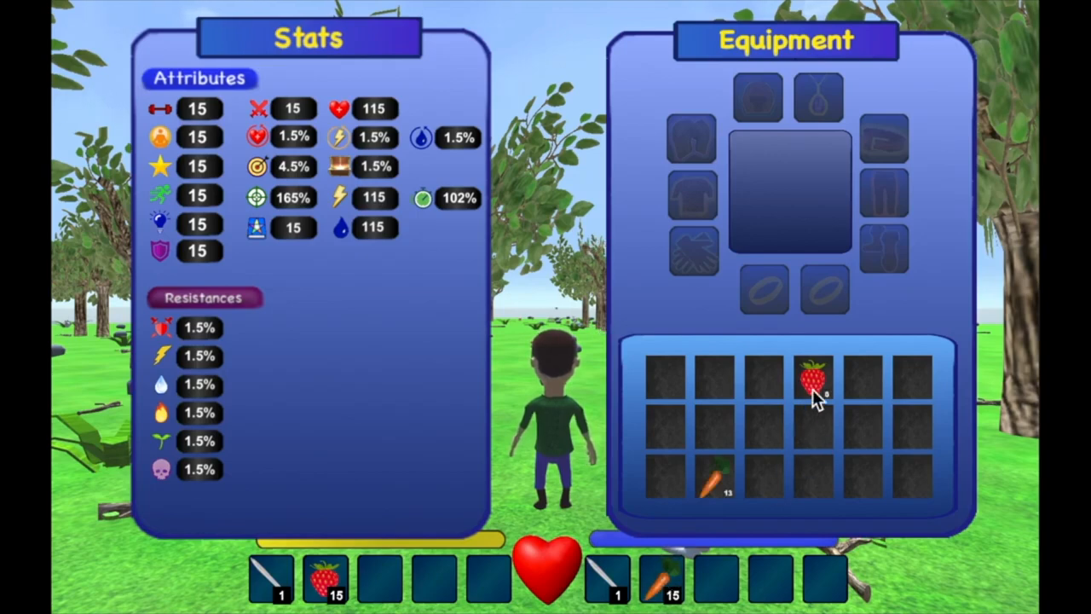
mouse_move(831, 384)
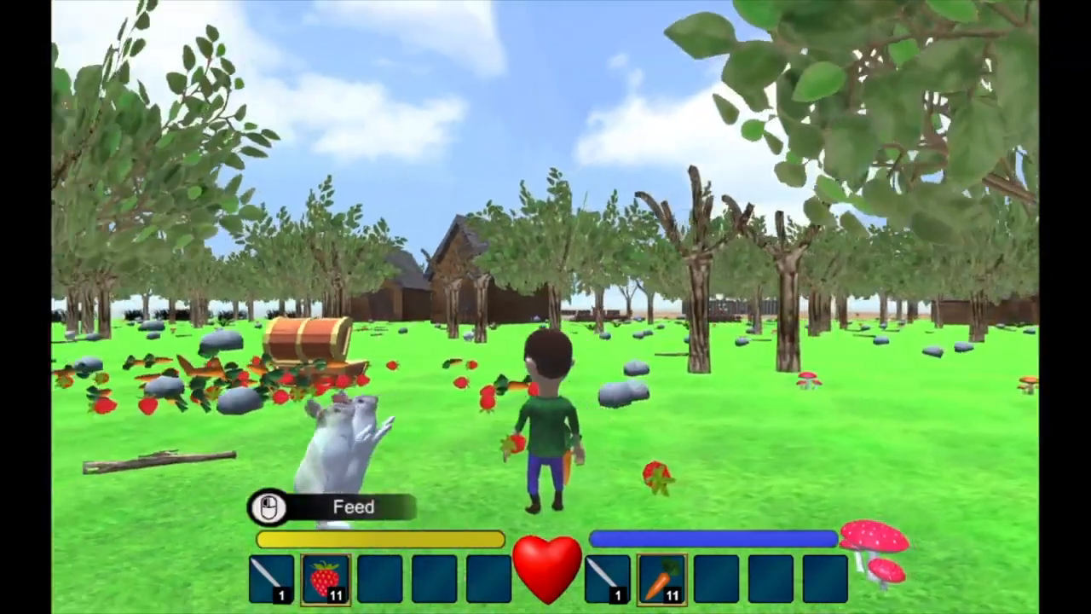
click(349, 426)
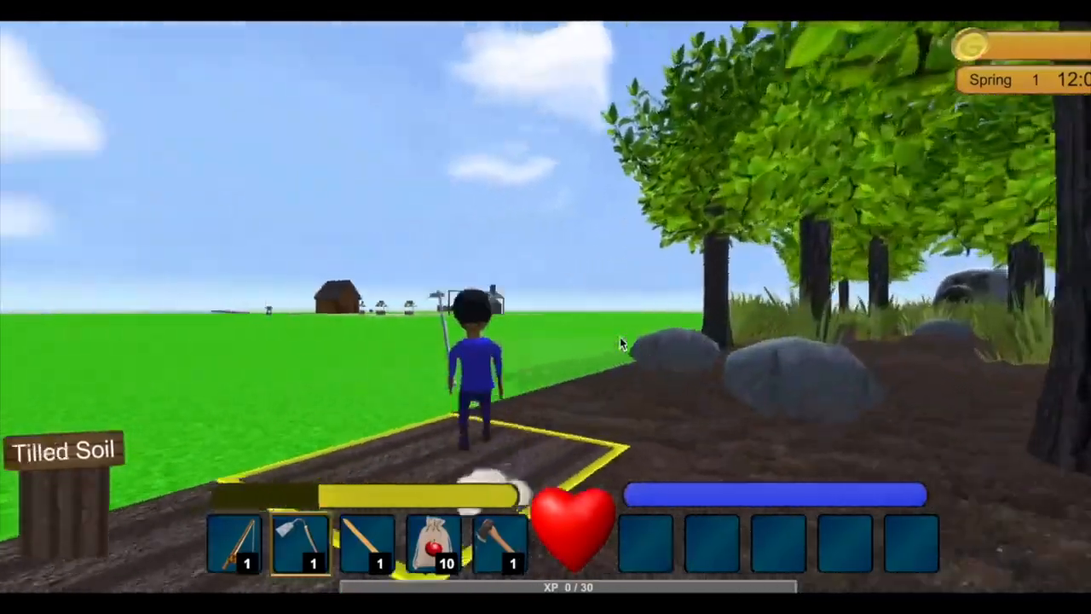
key(alt+tab)
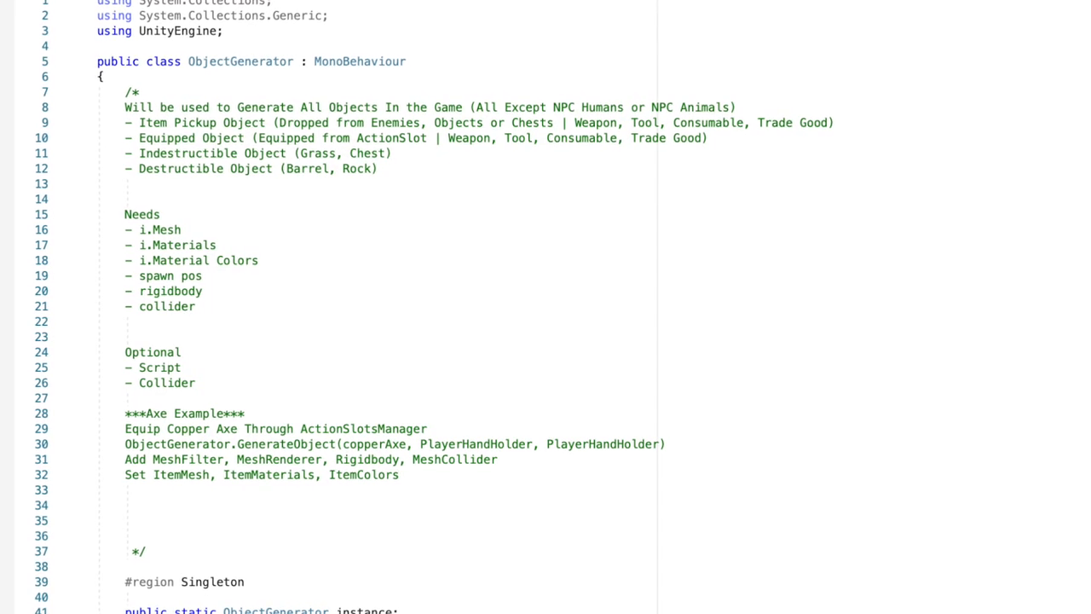
scroll(down, 3)
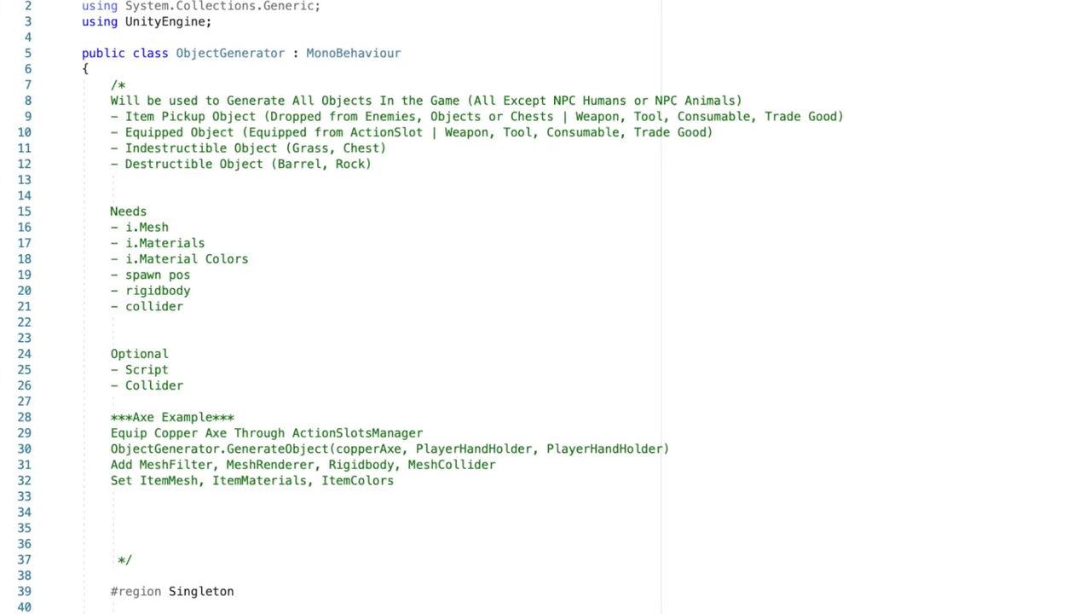
scroll(down, 3)
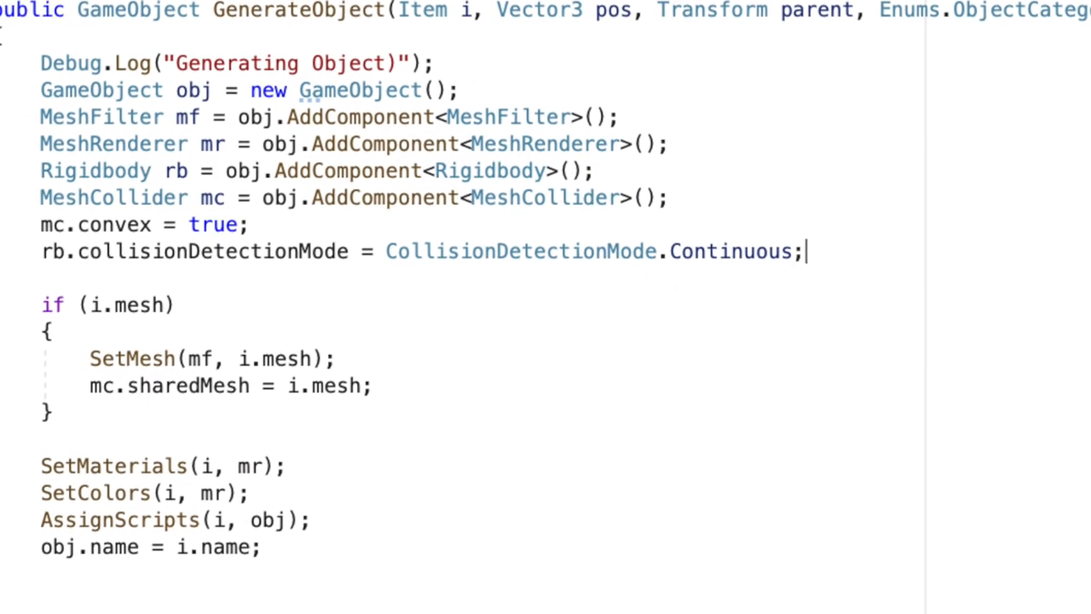
scroll(down, 3)
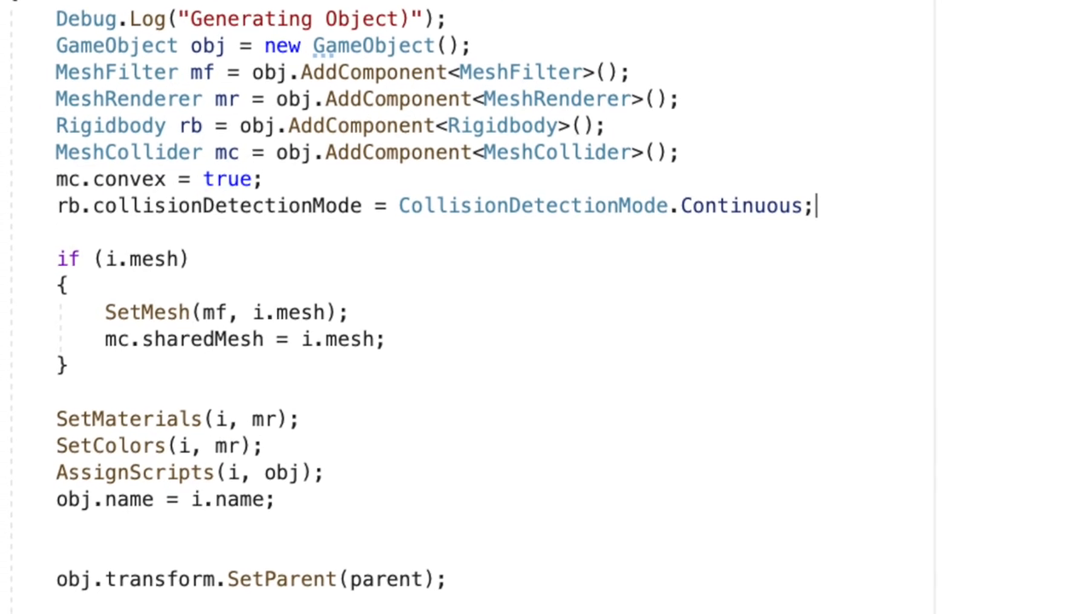
scroll(down, 3)
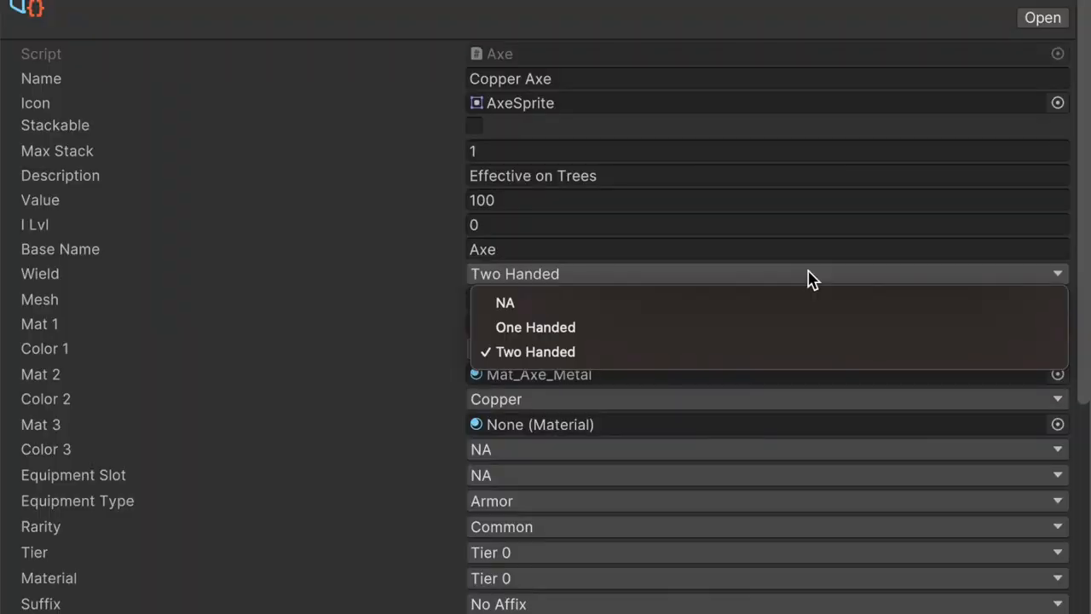
Review the Copper Axe's colour choices and keep Khaki as its colour
click(535, 351)
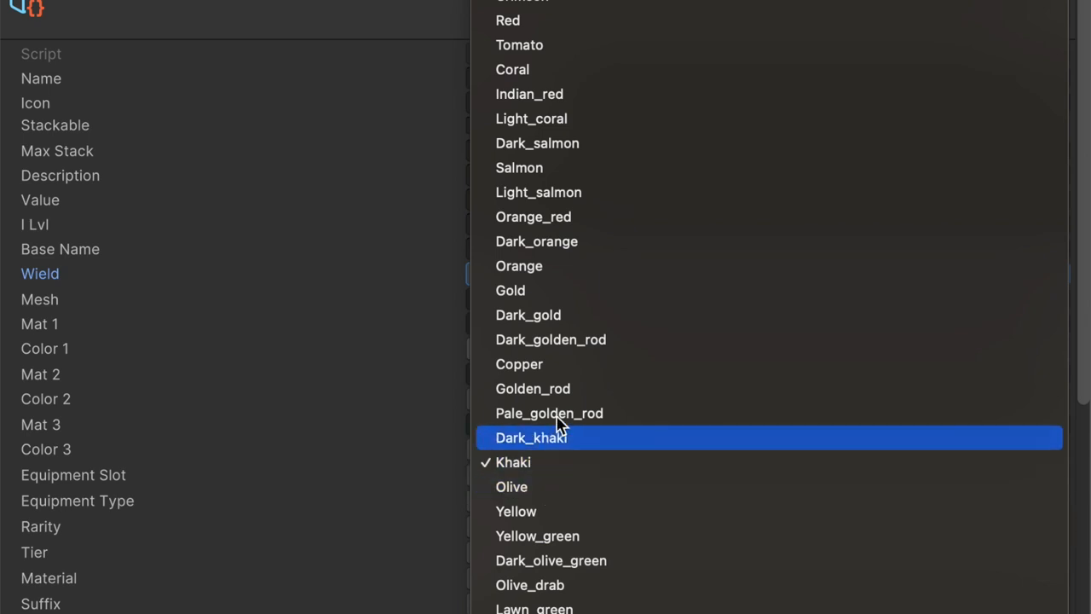
mouse_move(537, 462)
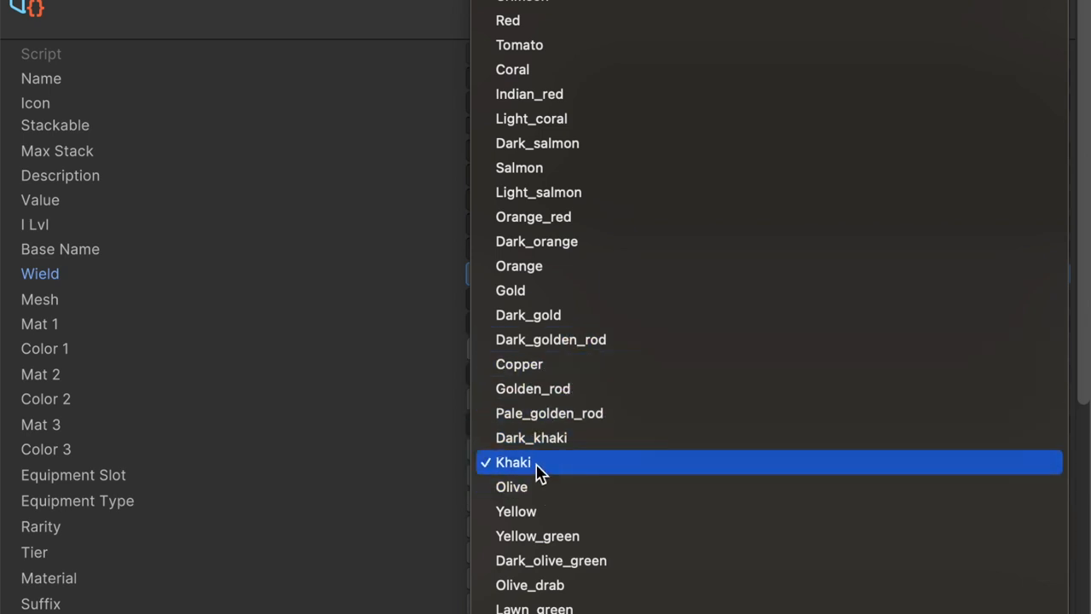
scroll(down, 3)
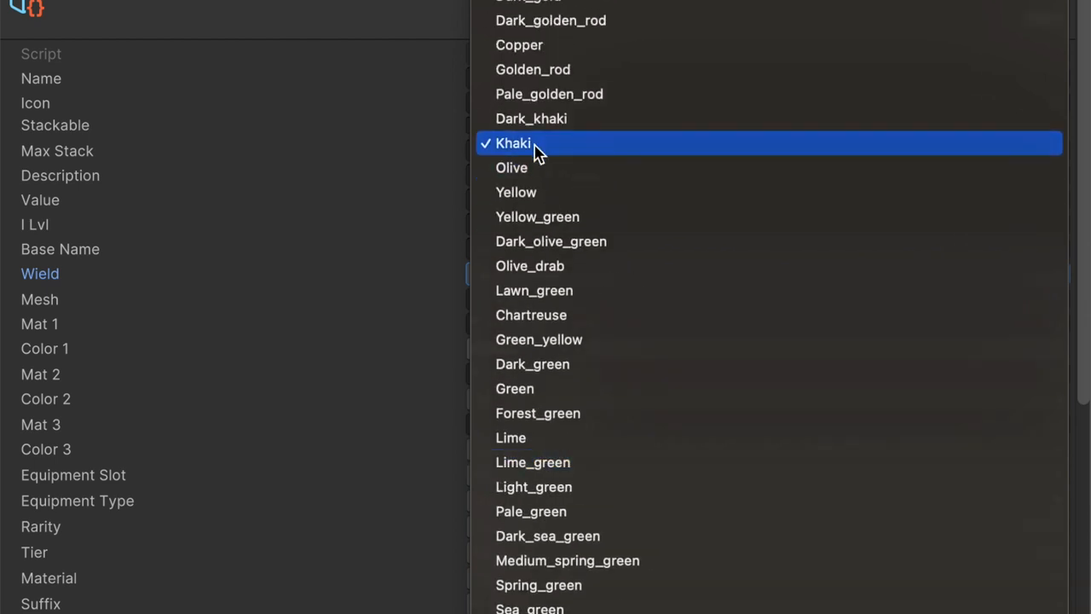
click(514, 143)
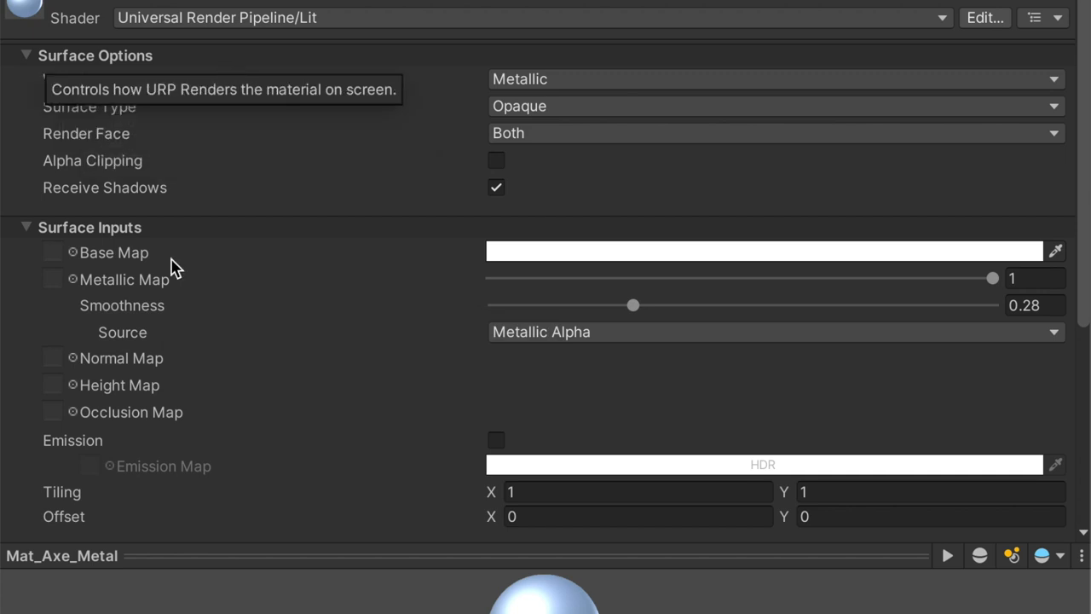
mouse_move(371, 113)
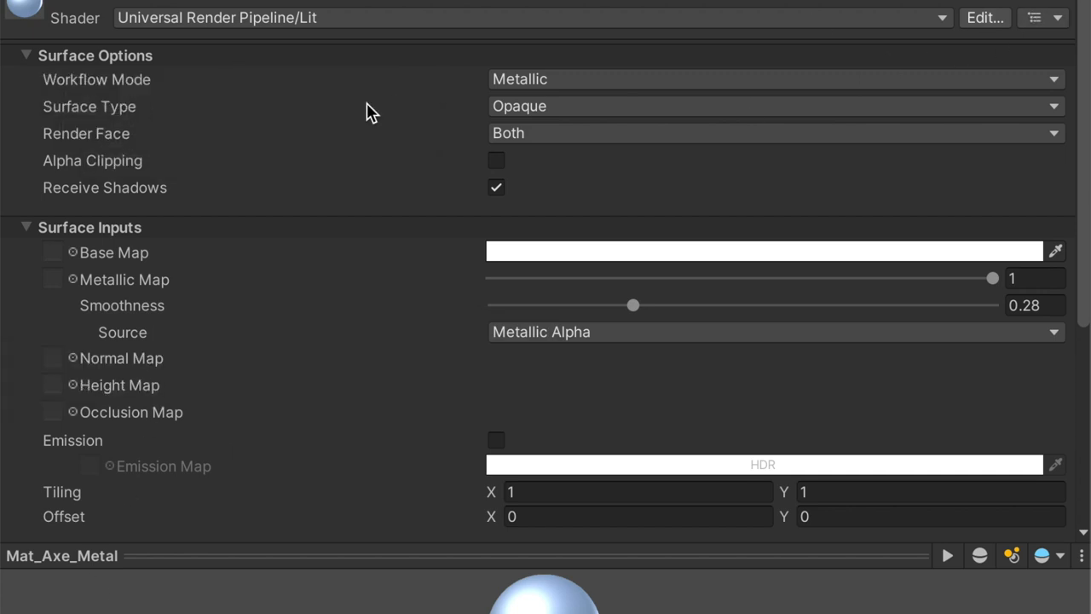
mouse_move(205, 344)
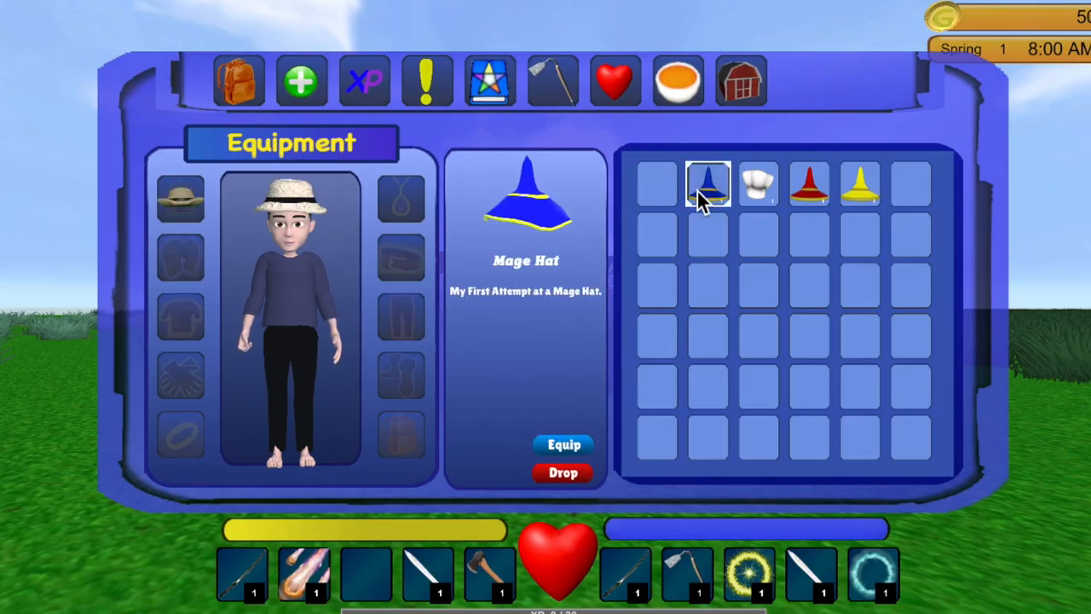
Try on the chef and mage hats, then equip the straw hat
click(563, 445)
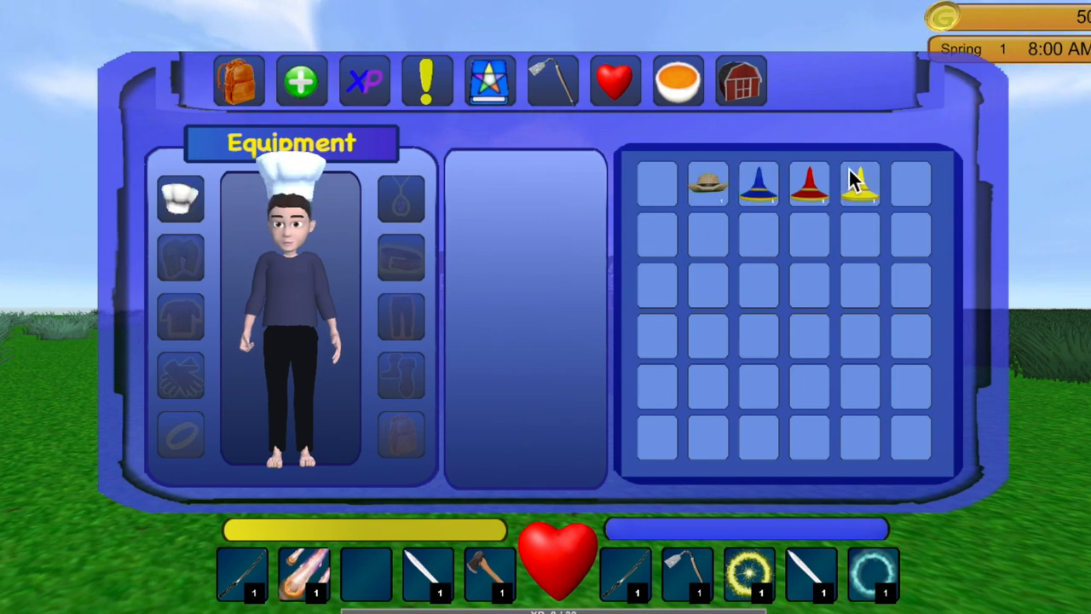
click(810, 183)
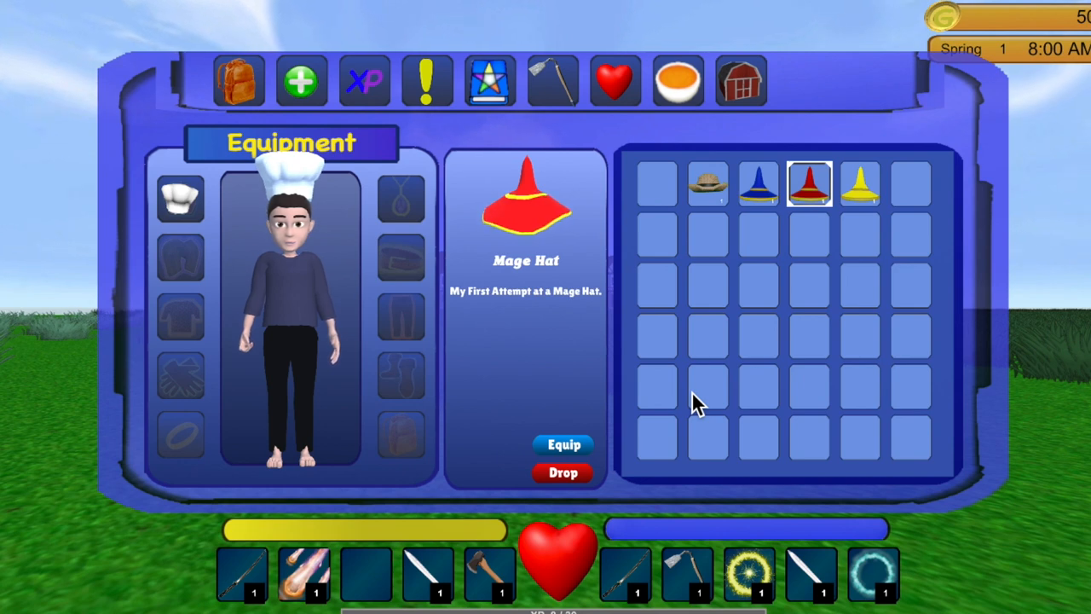
click(563, 444)
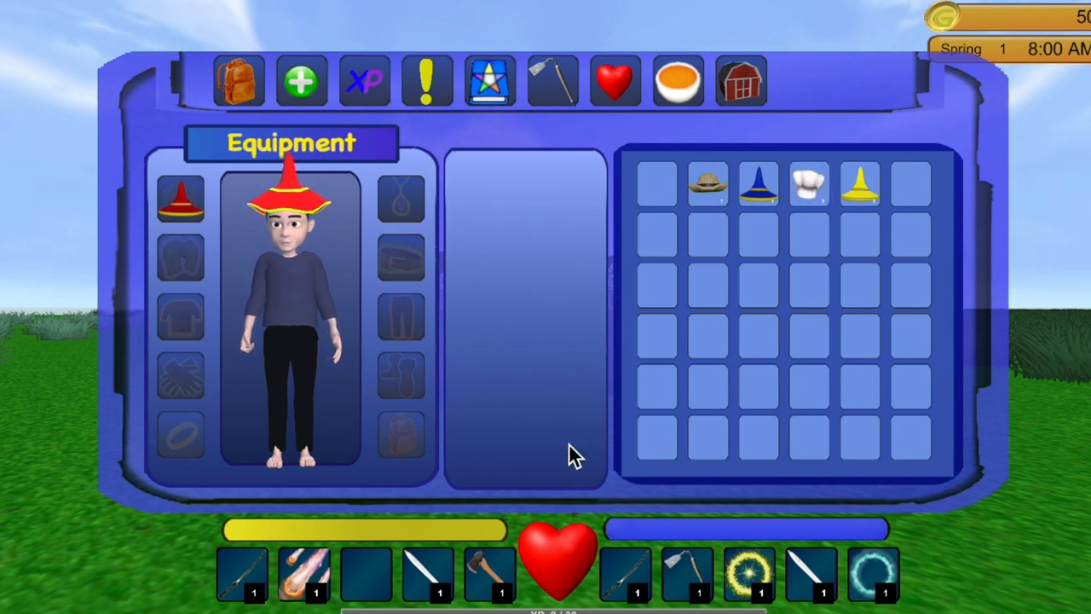
click(861, 185)
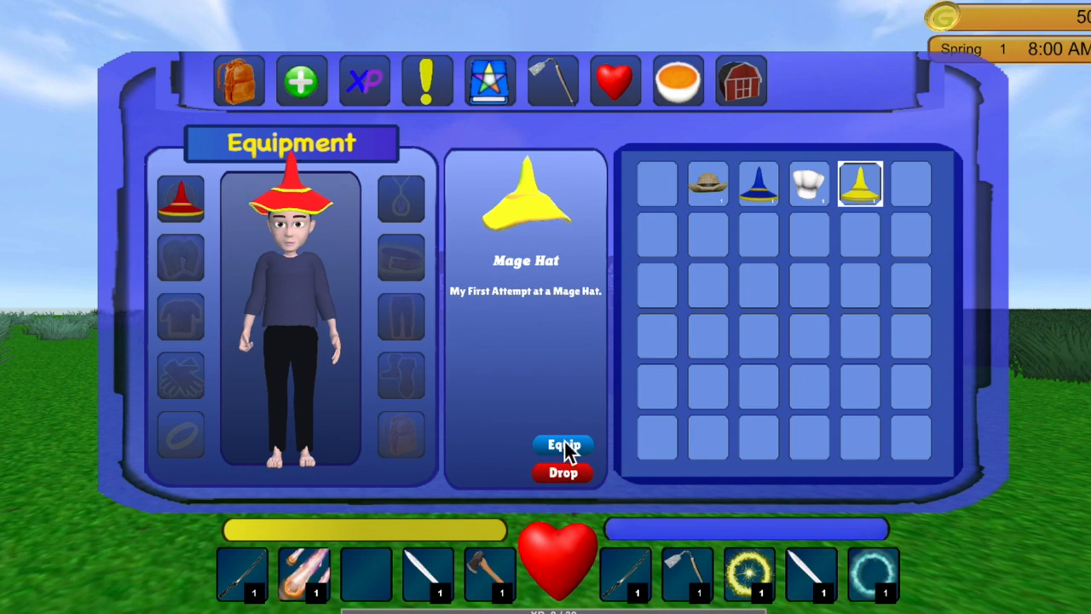
click(562, 444)
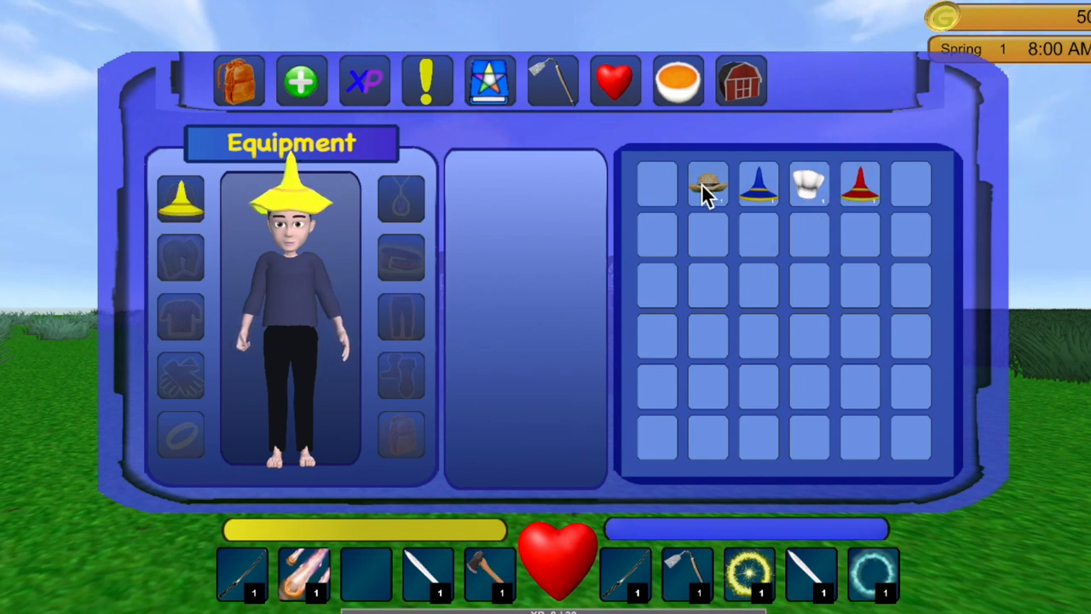
click(708, 184)
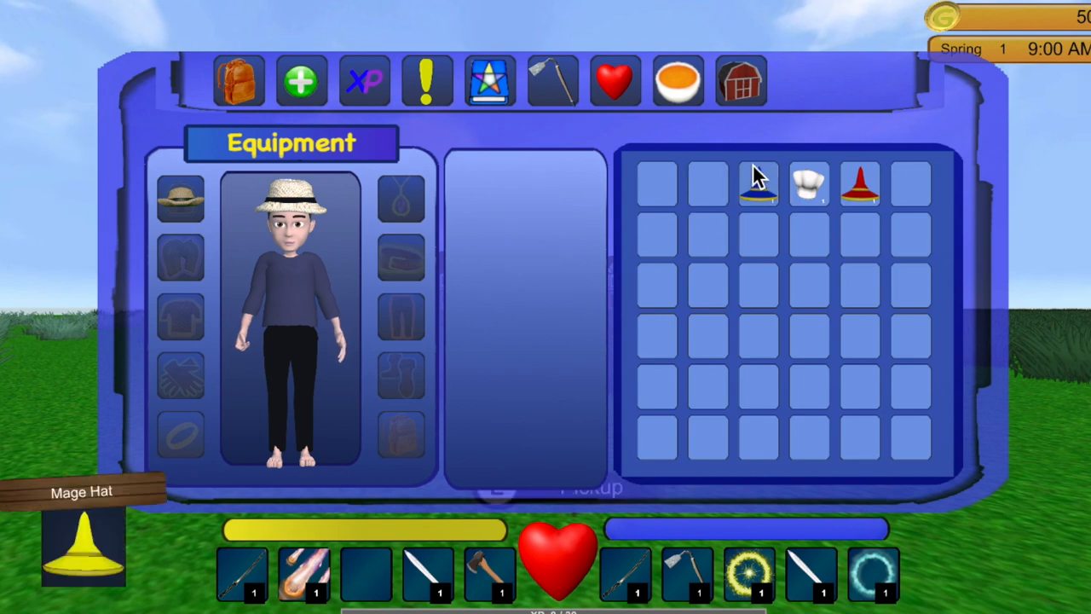
Drop the chef hat from the inventory and close it
click(808, 184)
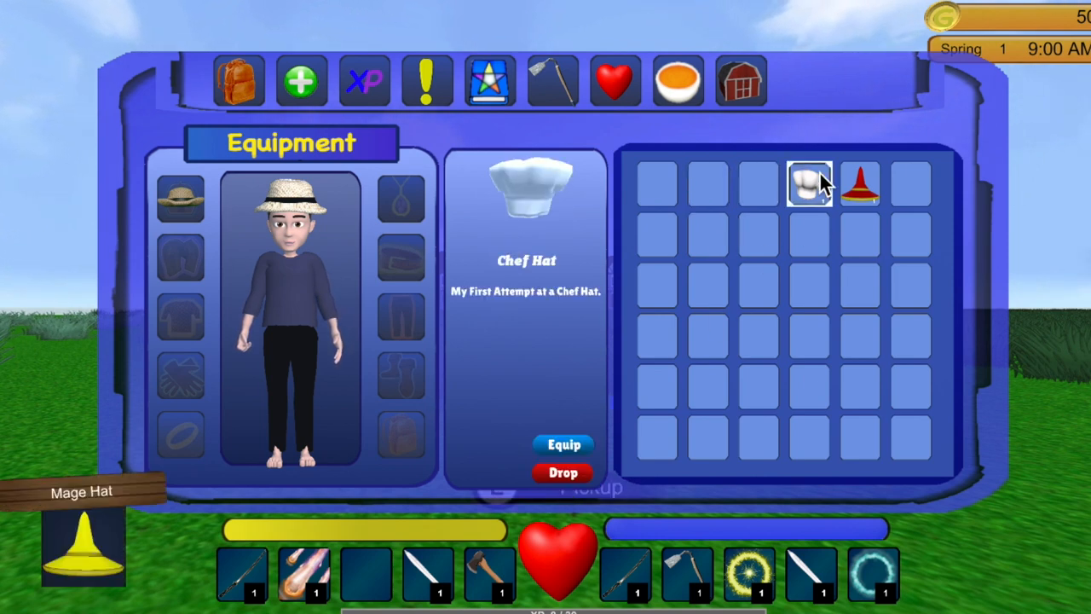
click(861, 185)
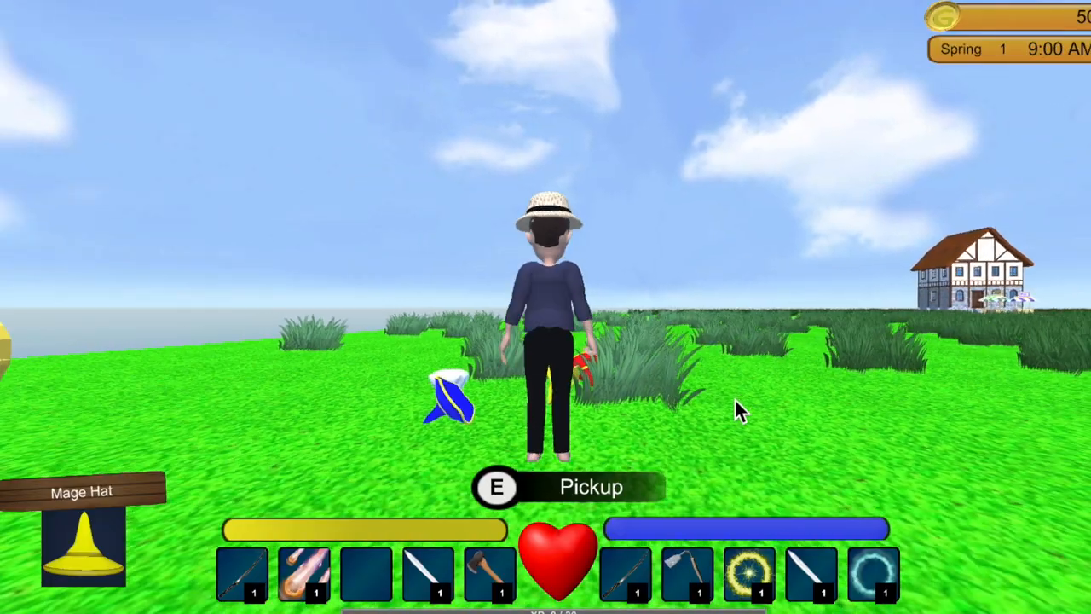
key(e)
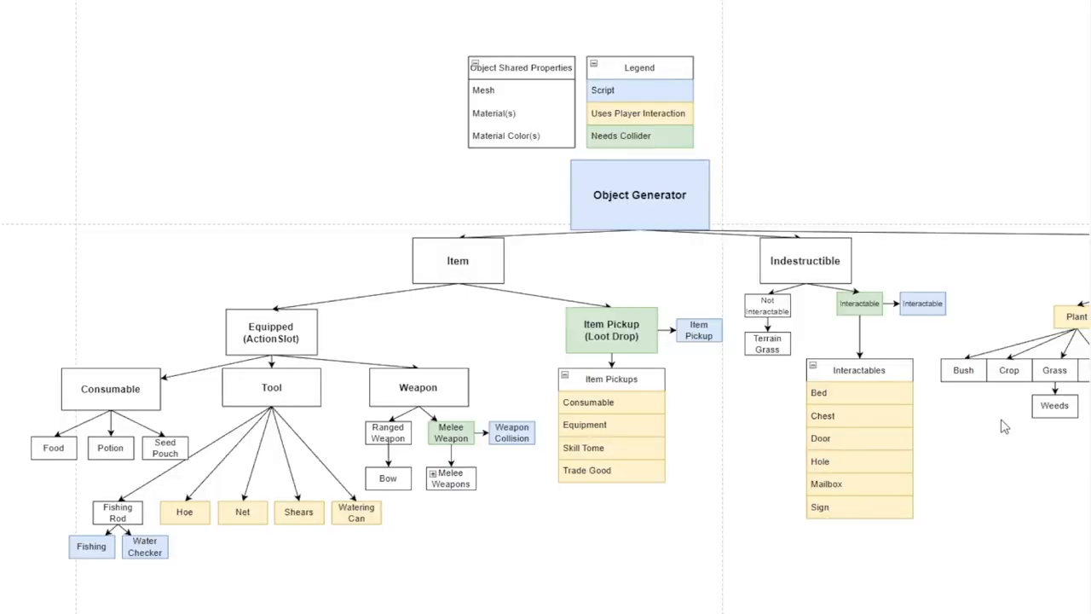
scroll(down, 3)
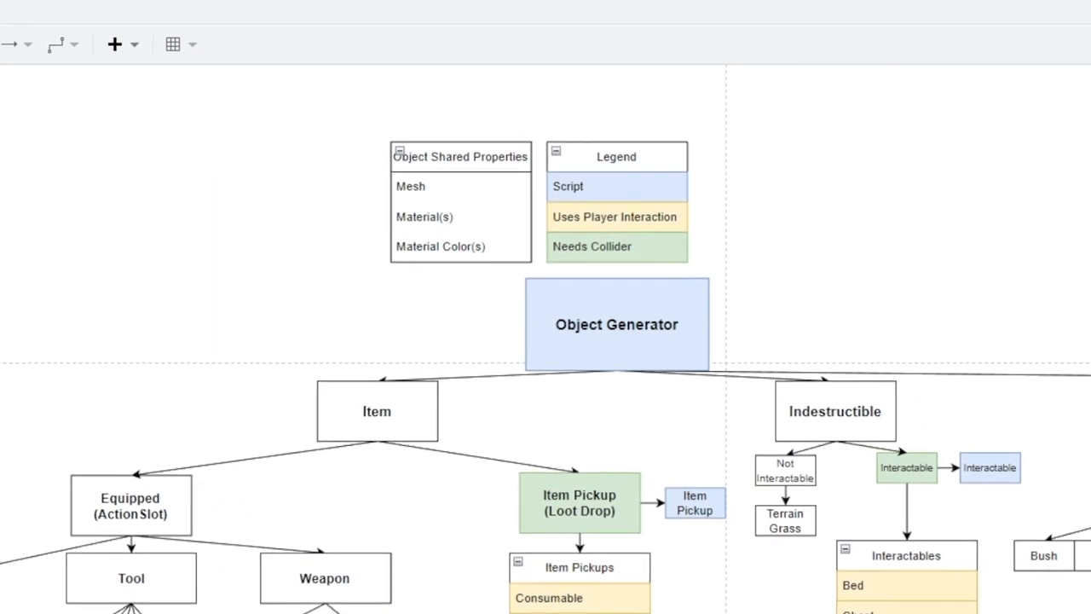
scroll(down, 3)
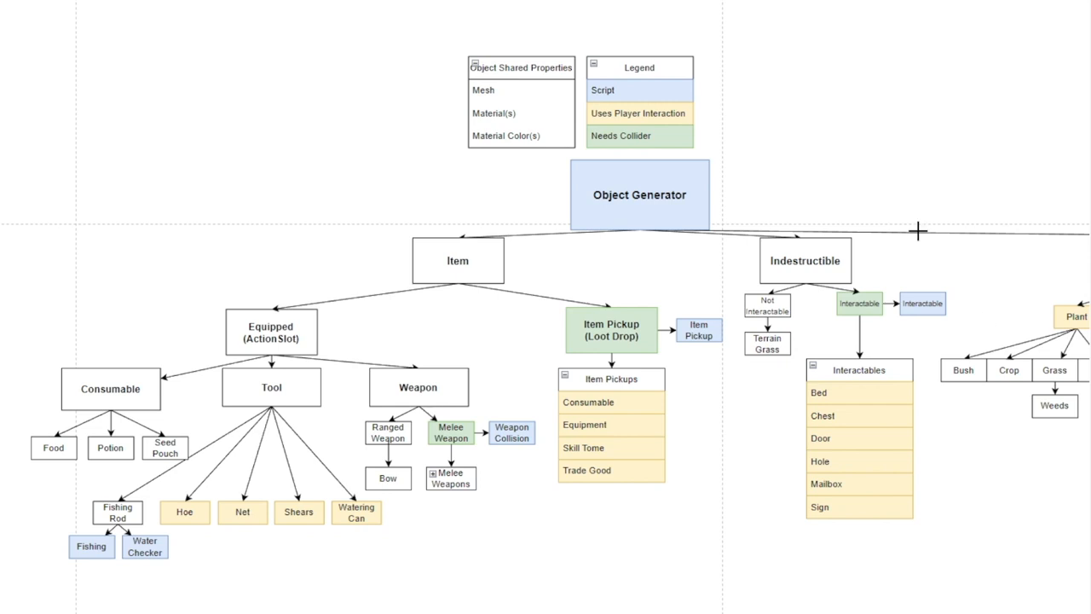
mouse_move(646, 298)
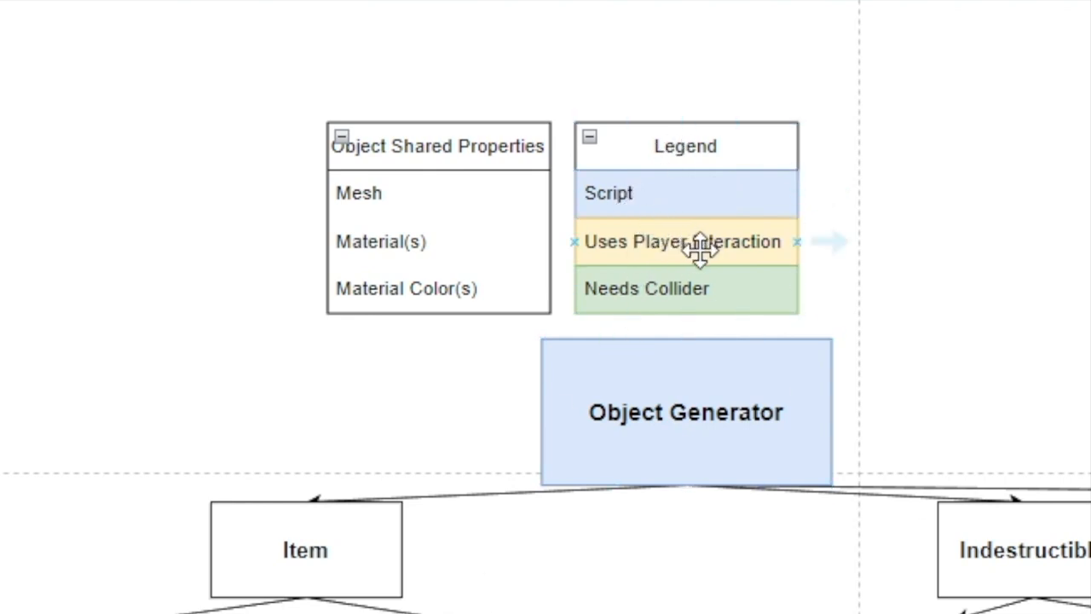
mouse_move(697, 247)
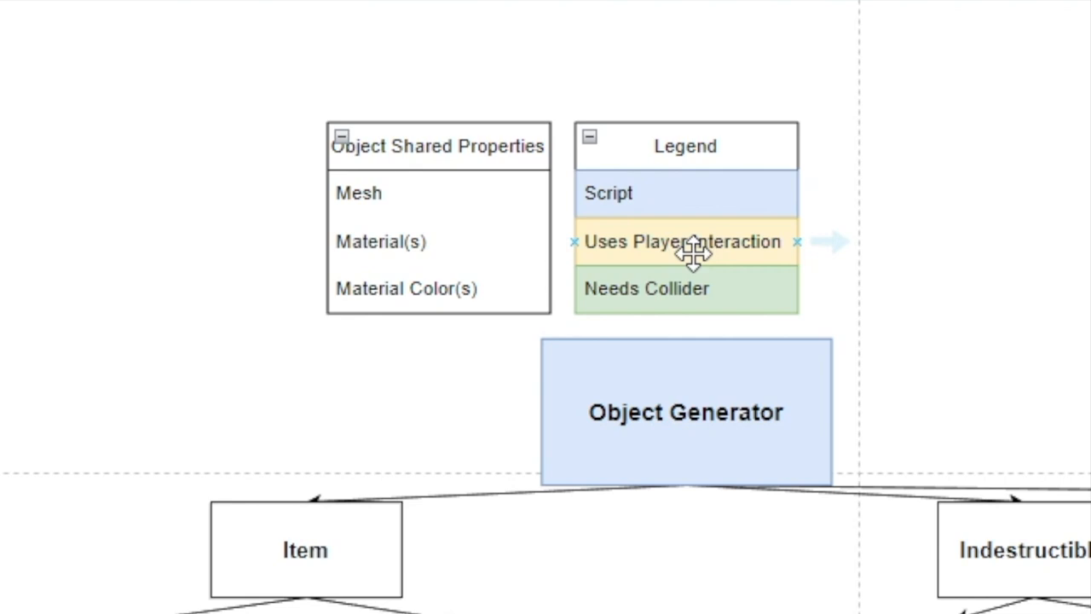
mouse_move(686, 288)
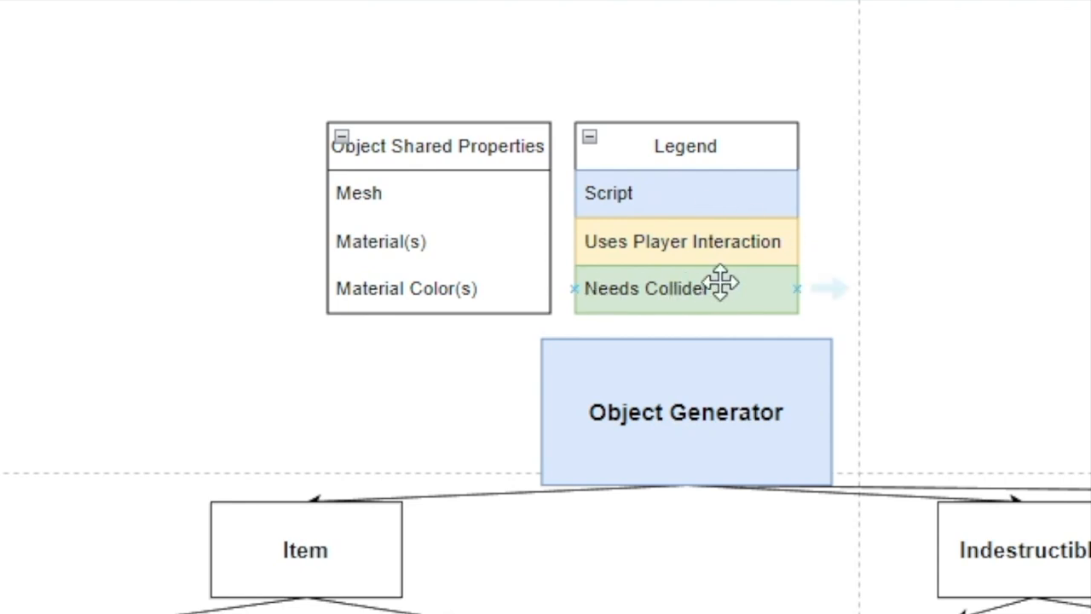
scroll(down, 3)
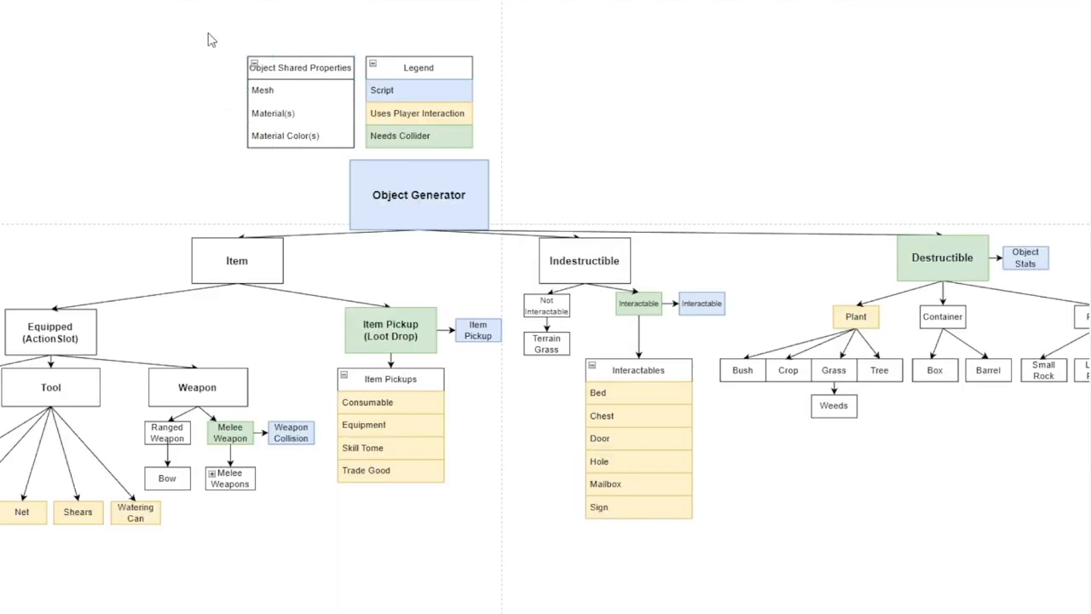
mouse_move(120, 154)
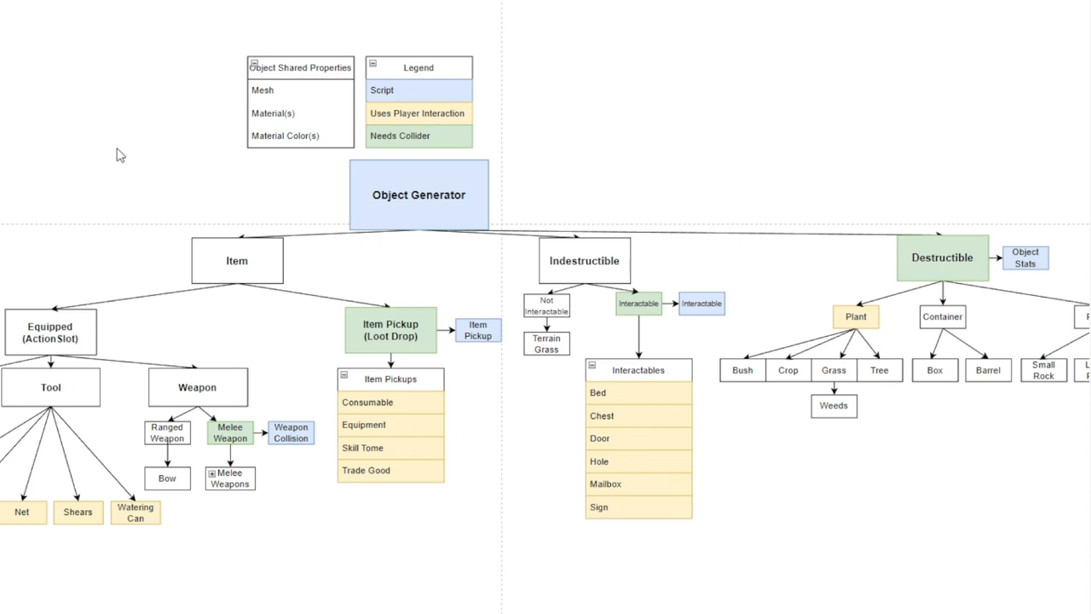
mouse_move(984, 288)
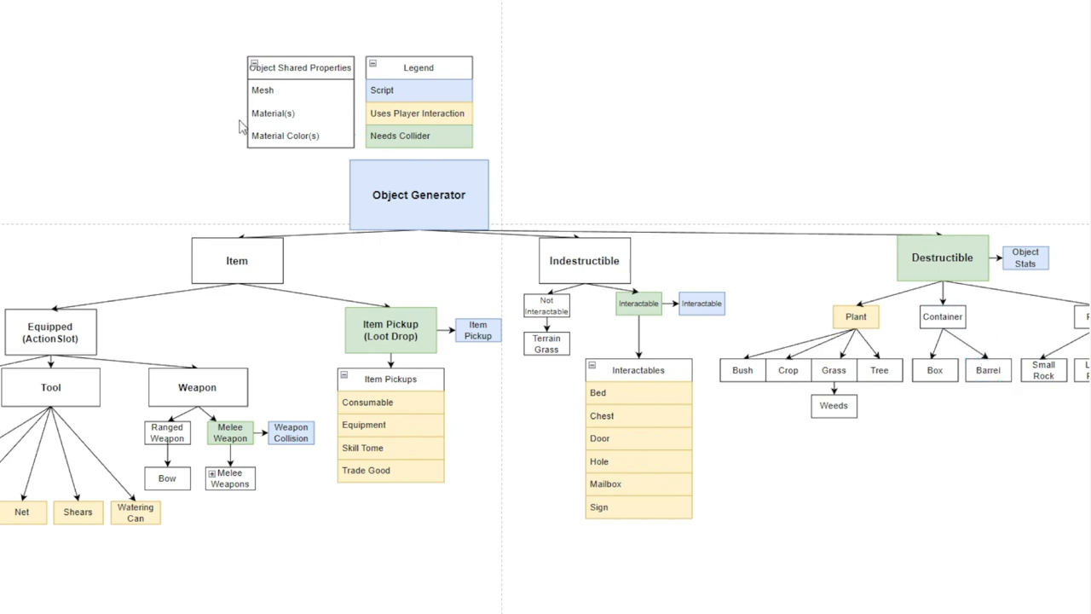
mouse_move(282, 135)
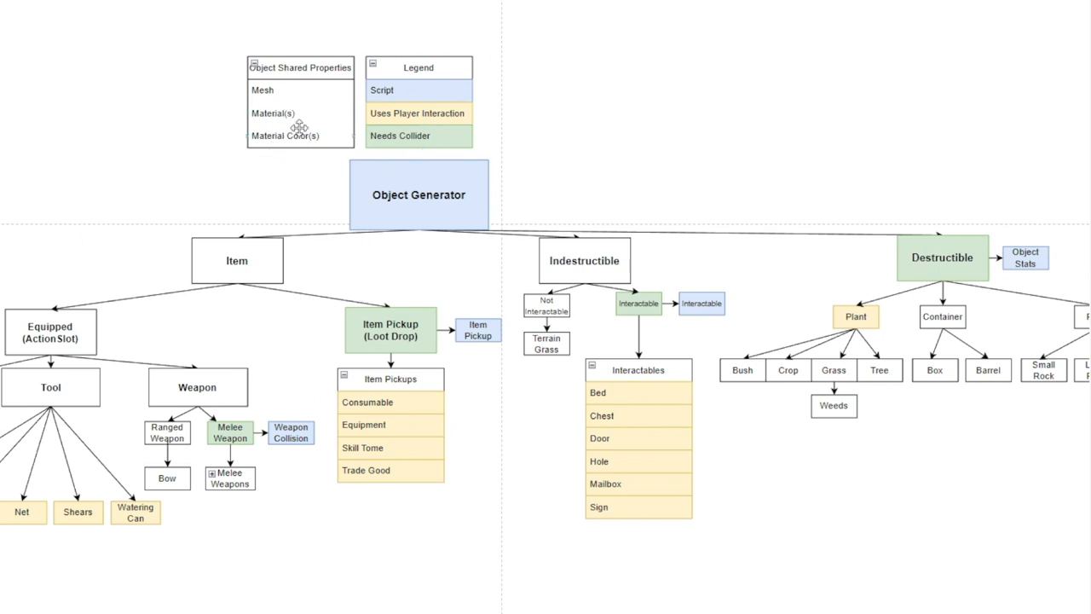
mouse_move(271, 107)
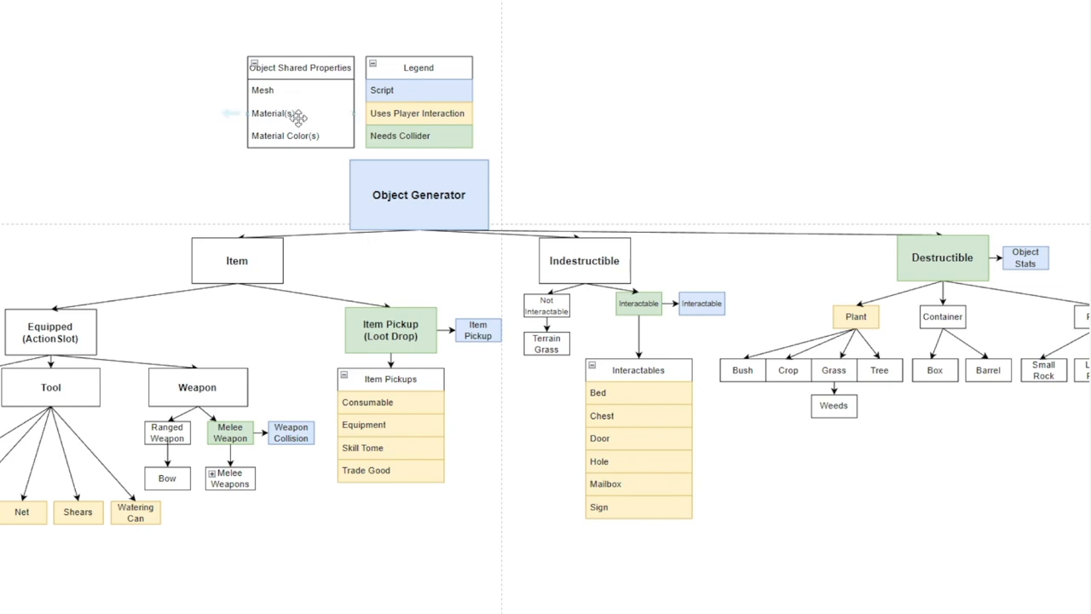
mouse_move(347, 176)
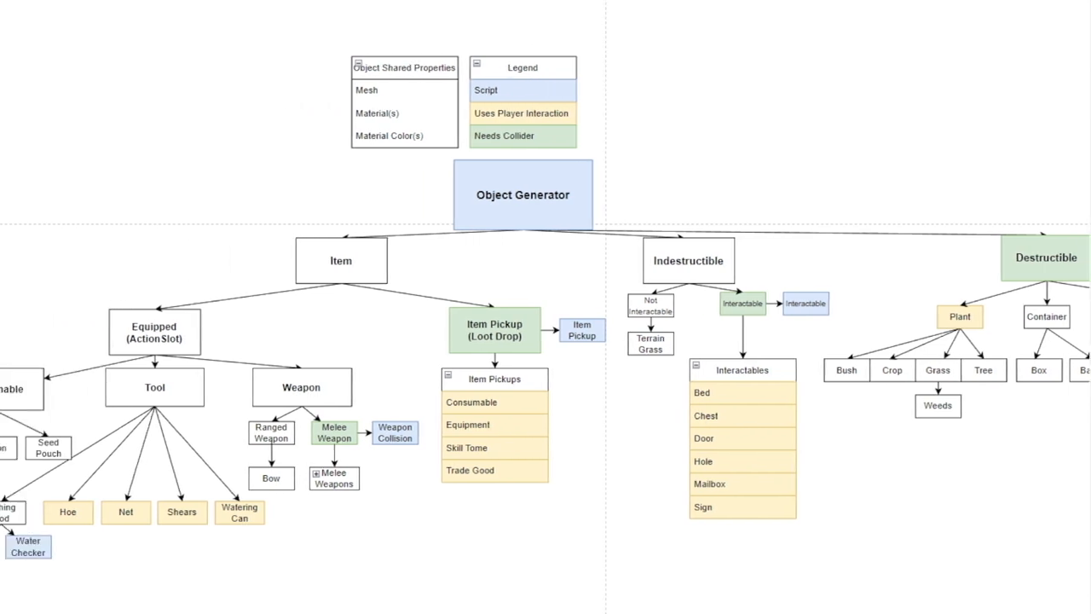
click(341, 260)
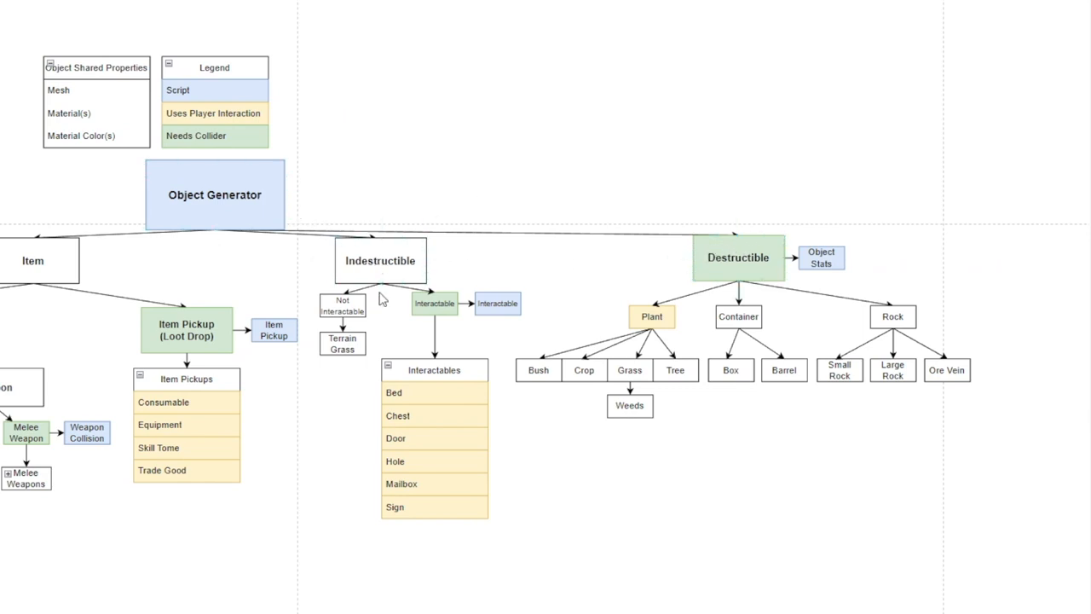
click(738, 256)
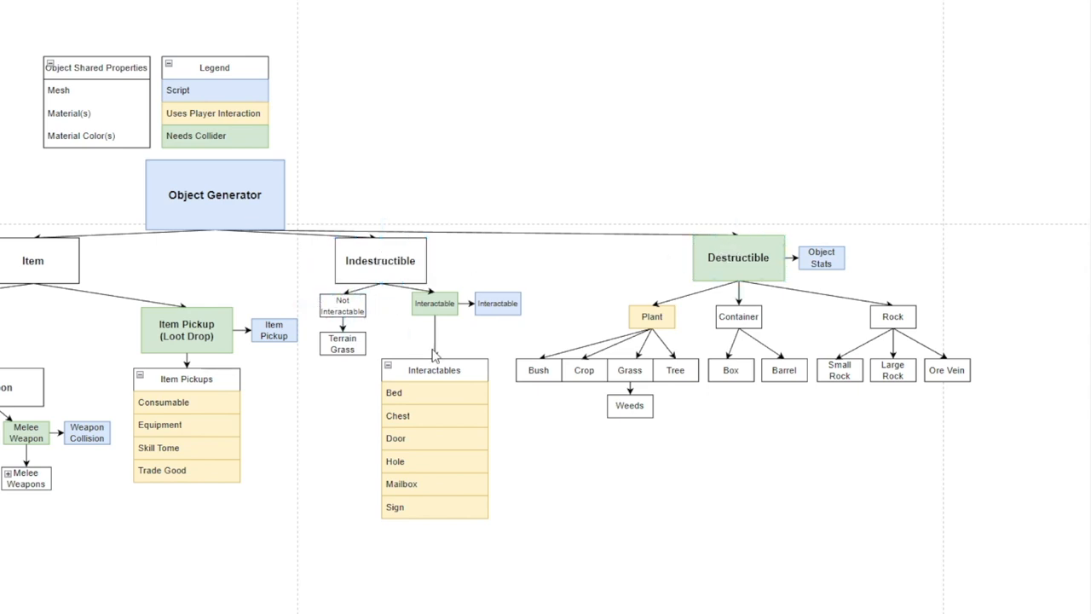
mouse_move(537, 370)
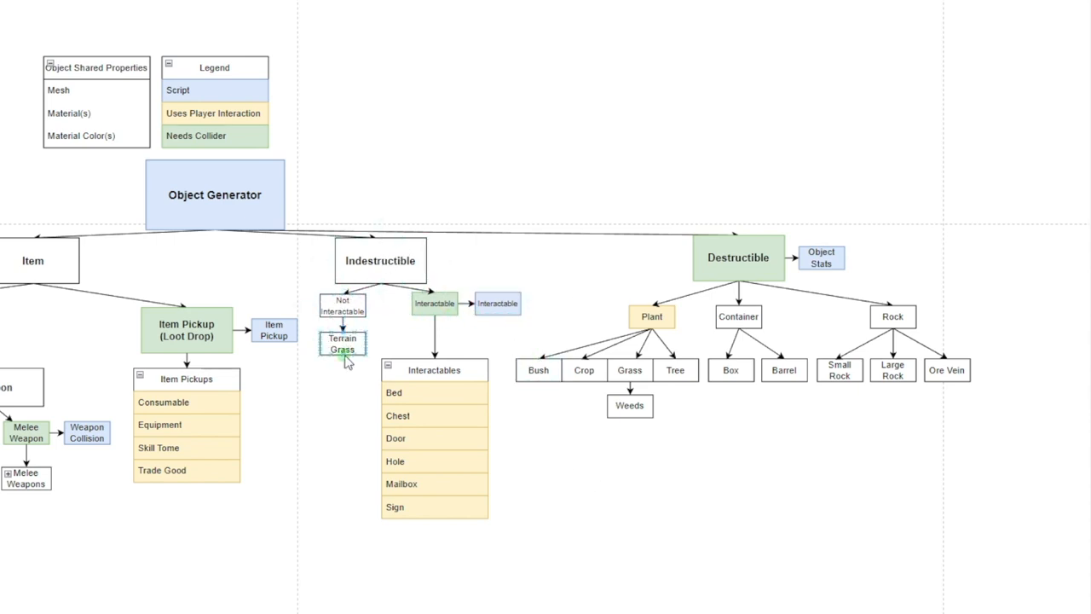
click(342, 344)
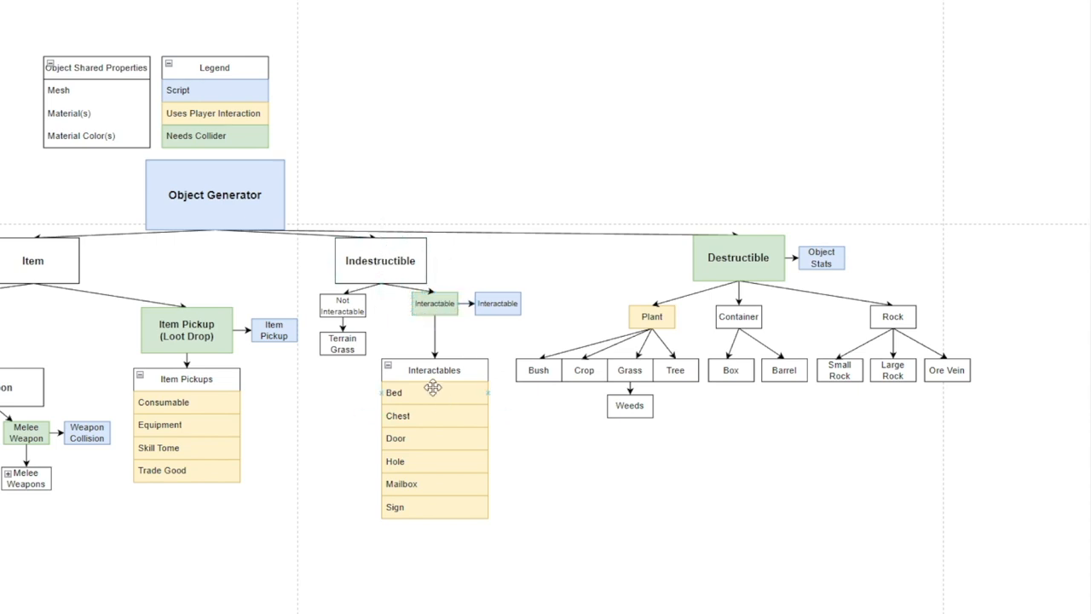
mouse_move(422, 416)
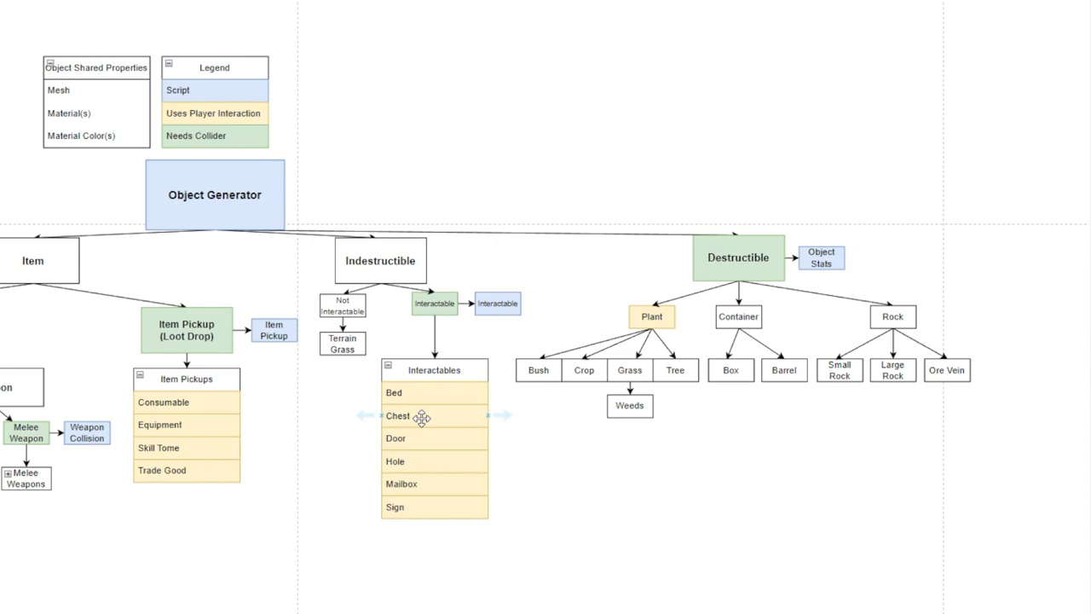
mouse_move(416, 447)
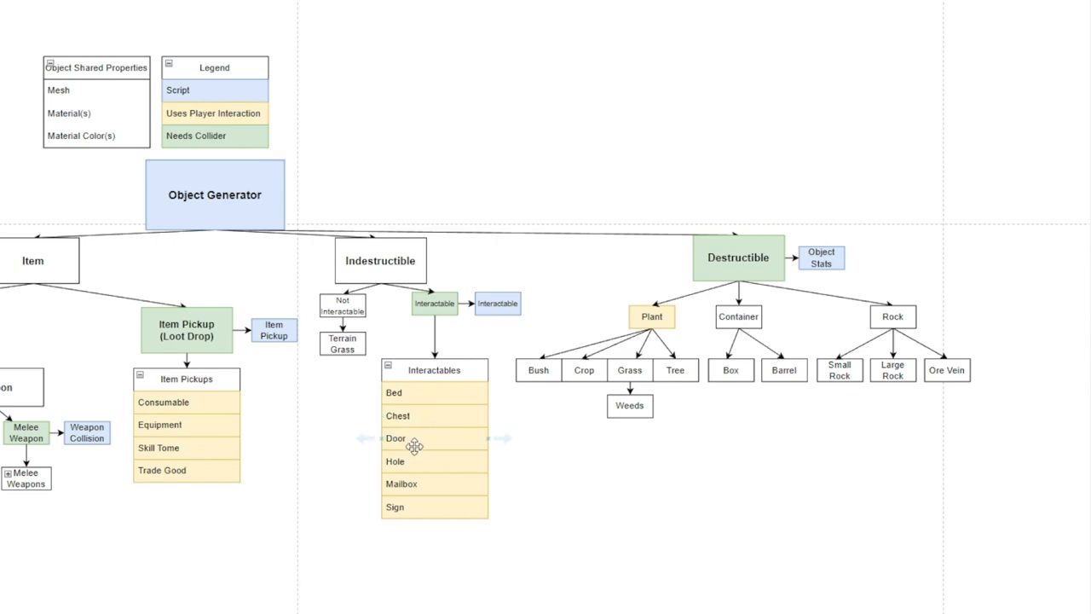
mouse_move(620, 350)
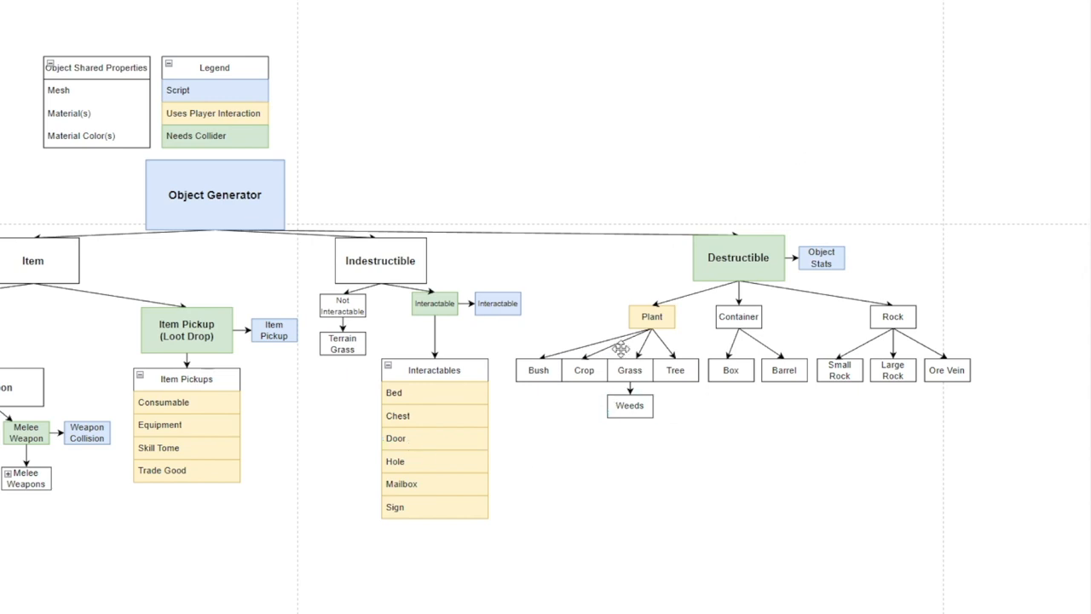
mouse_move(423, 437)
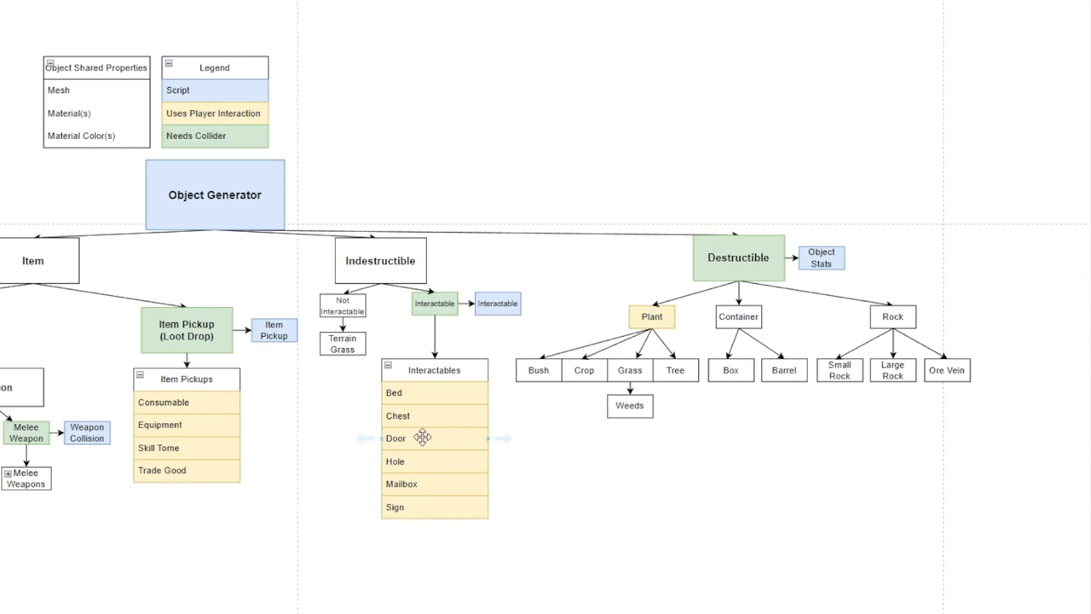
mouse_move(423, 437)
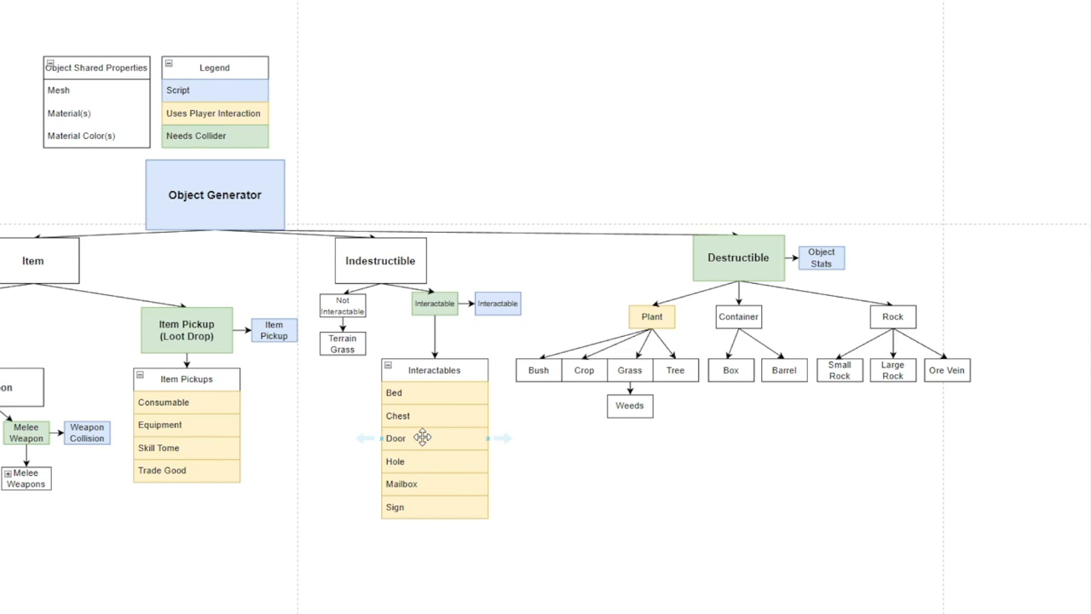
mouse_move(433, 439)
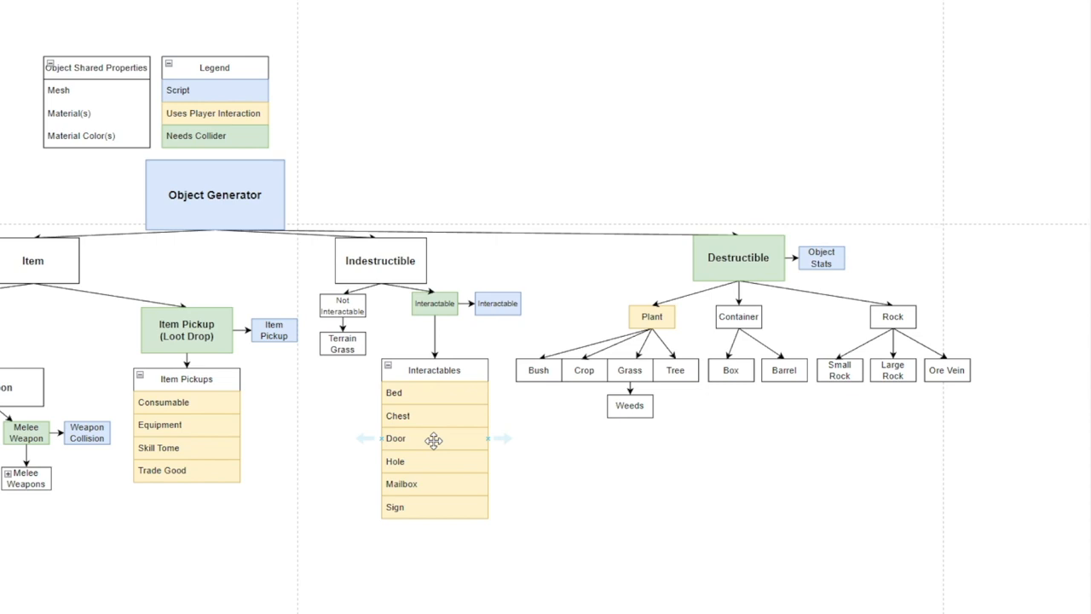
mouse_move(381, 135)
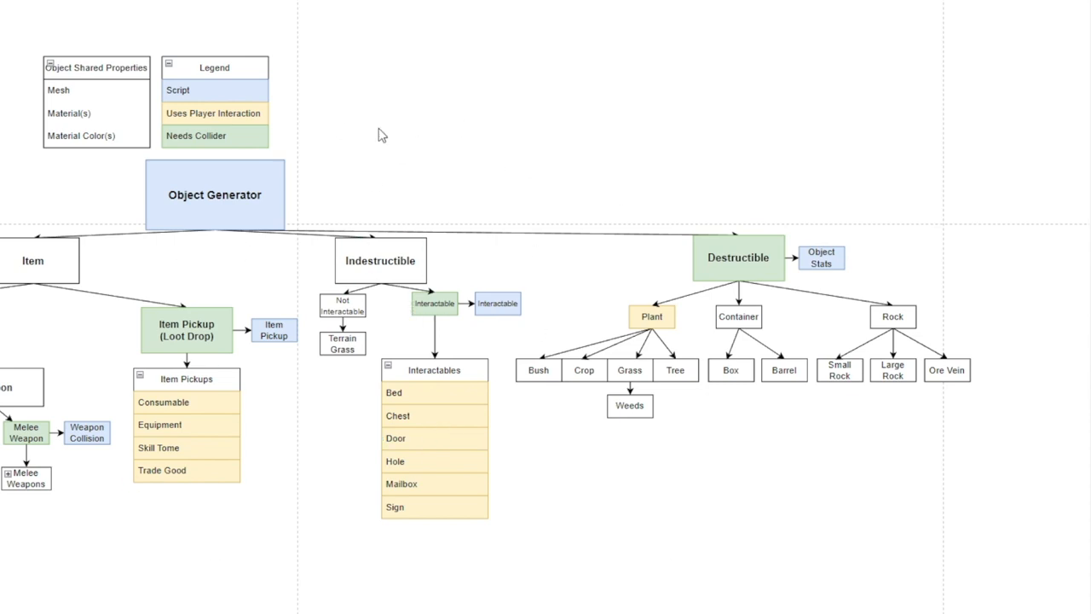
mouse_move(338, 307)
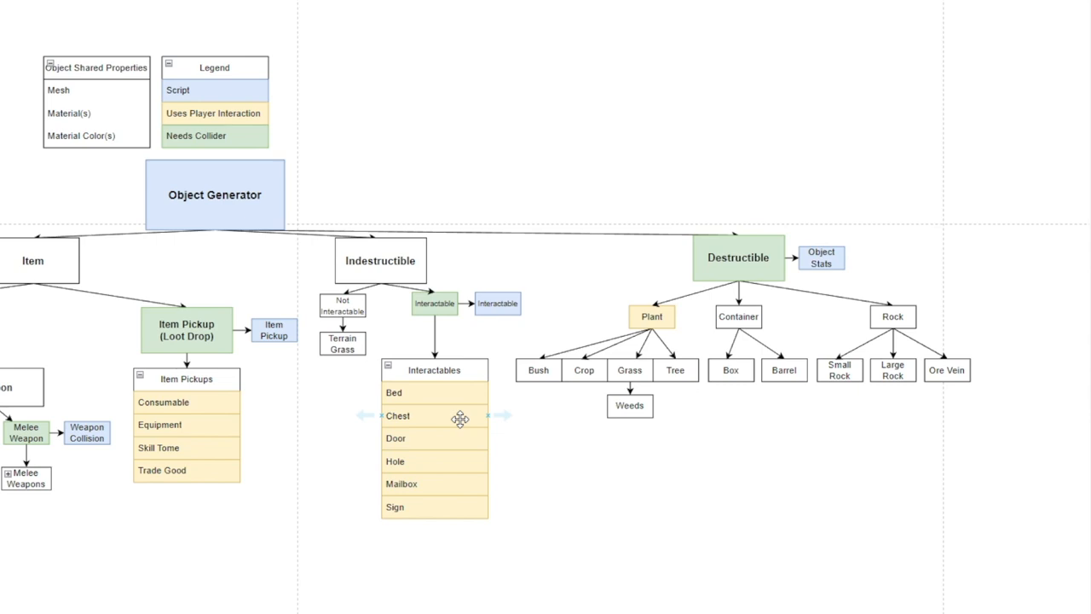
mouse_move(721, 525)
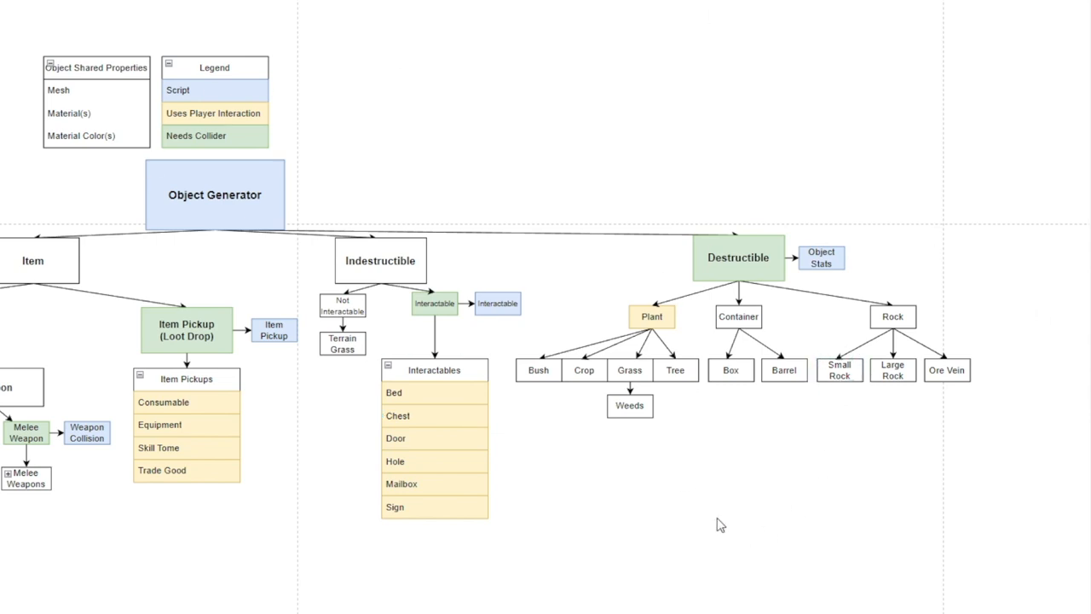
click(434, 304)
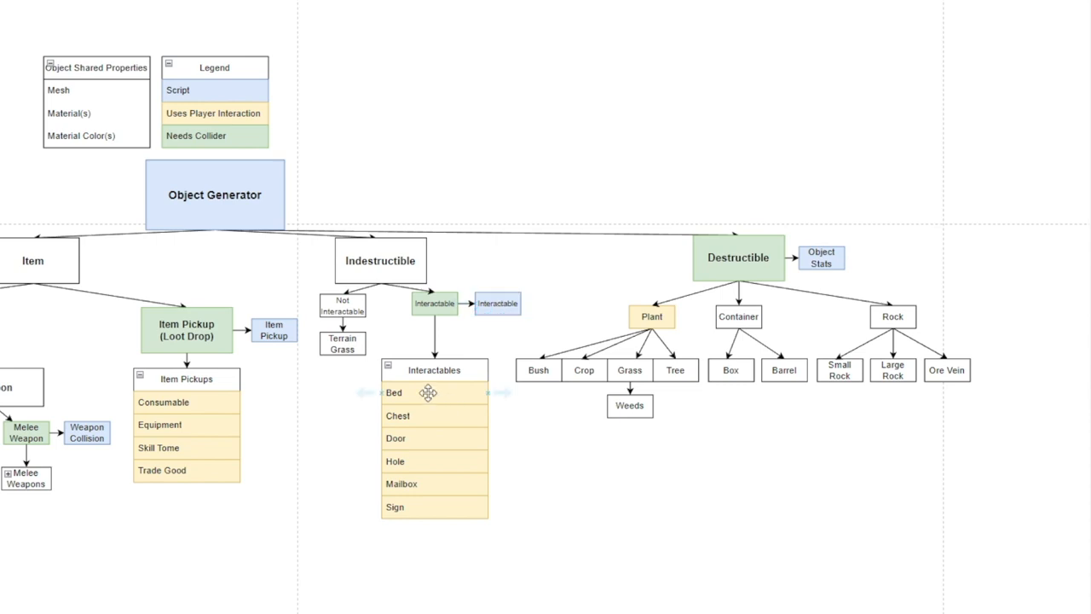
mouse_move(437, 437)
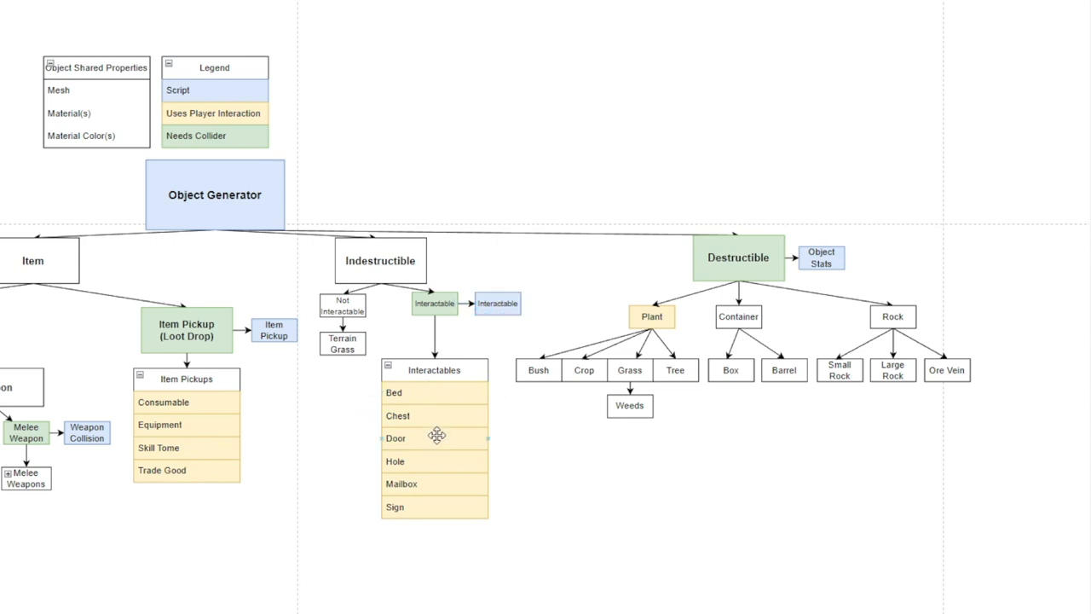
mouse_move(442, 462)
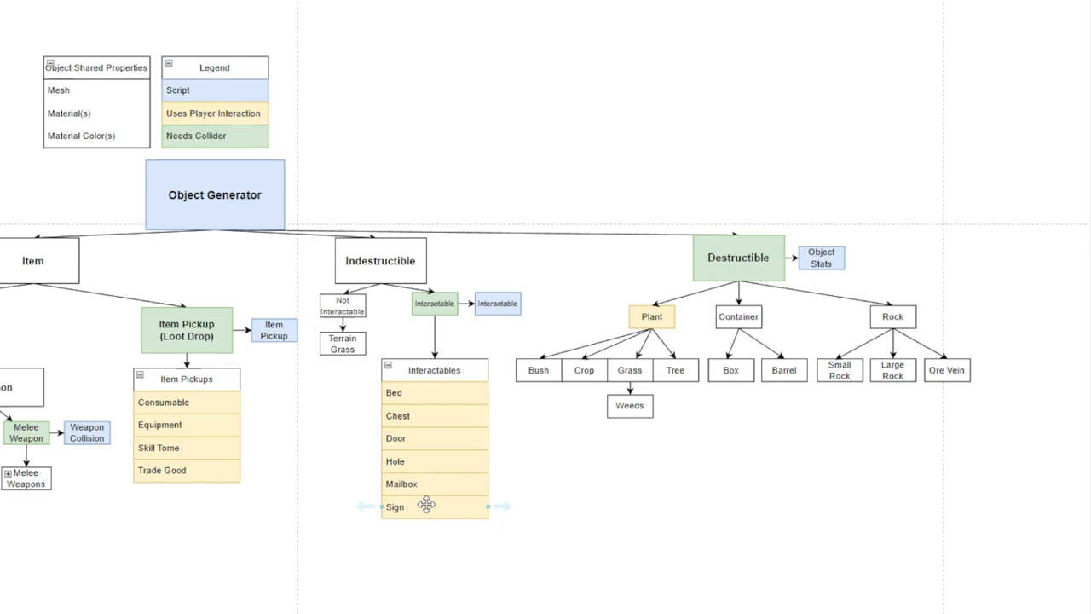
mouse_move(425, 509)
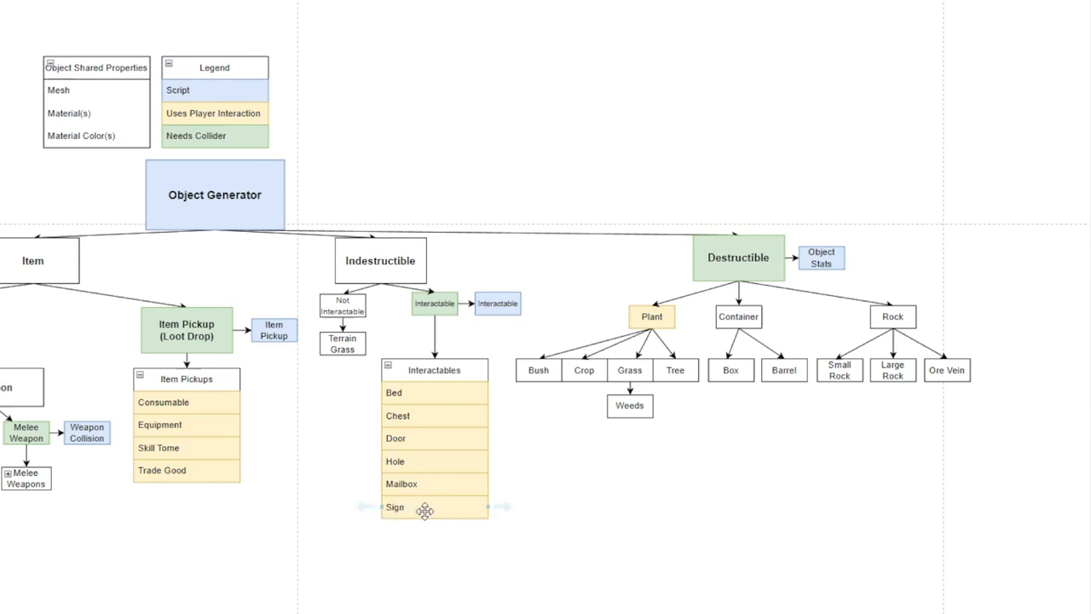
mouse_move(409, 527)
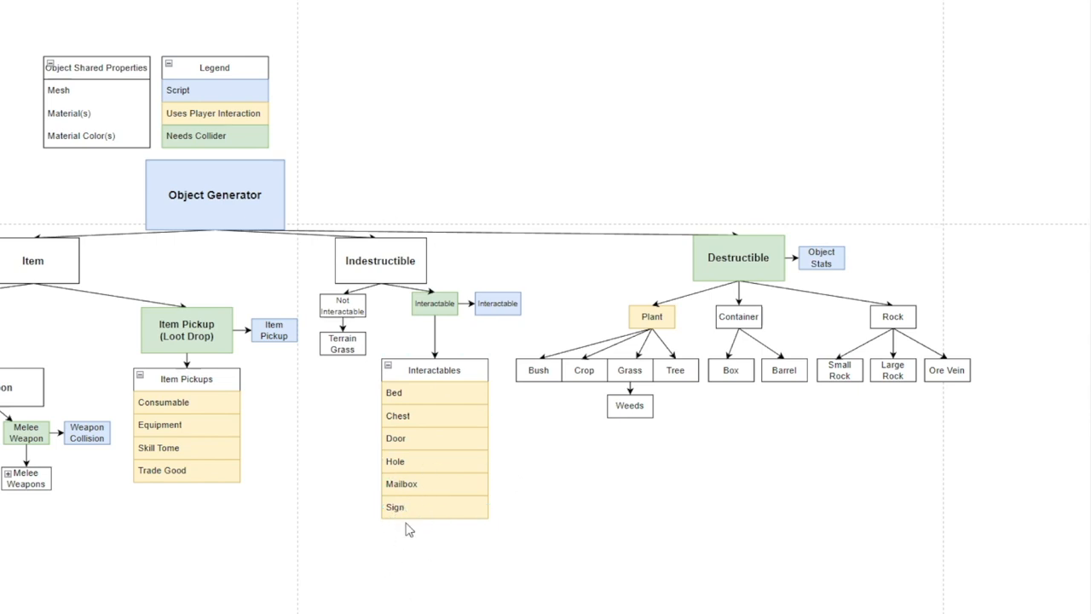
click(738, 258)
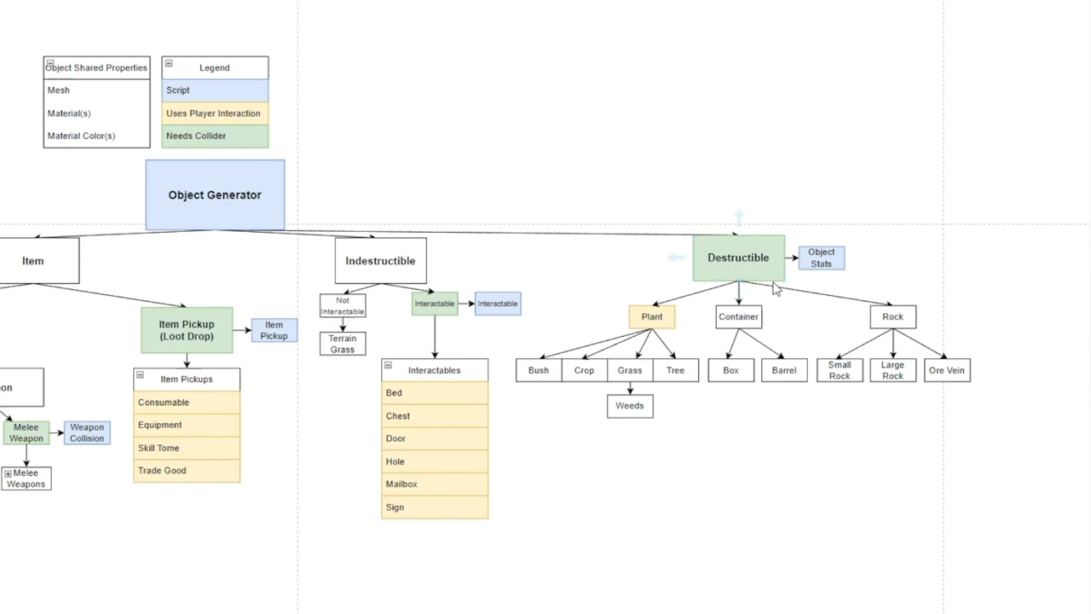
Copy Destructible's Object Stats box beside Interactable and connect it with an arrow
click(821, 256)
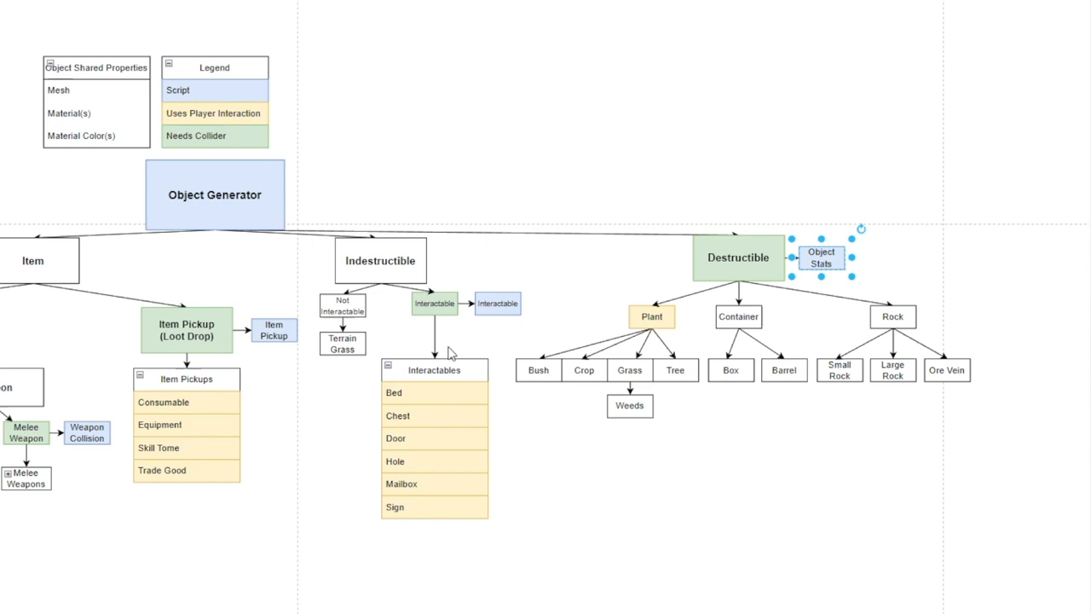
mouse_move(527, 307)
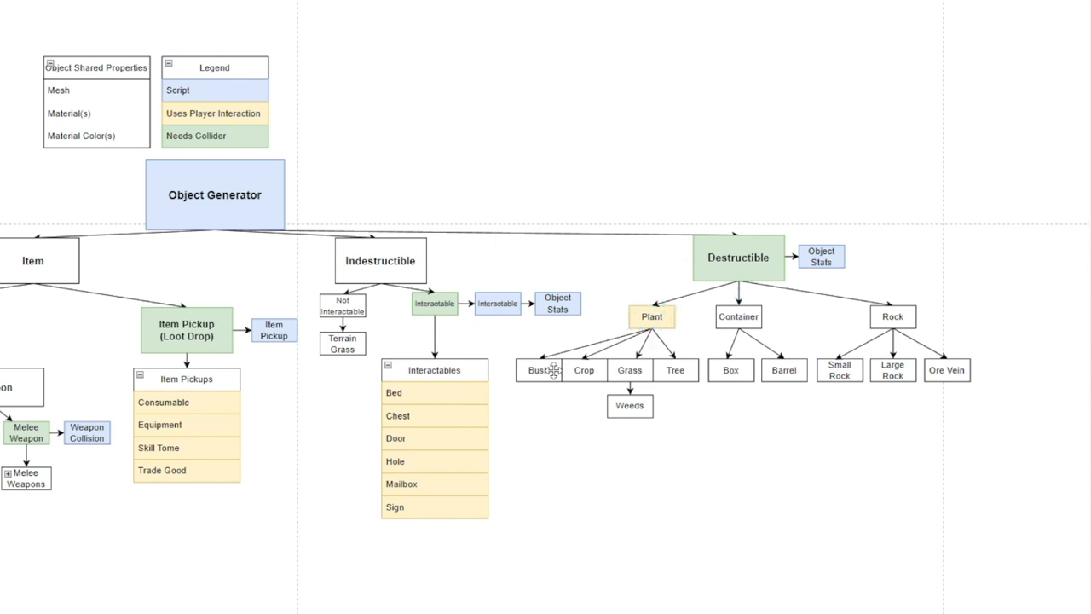
click(583, 370)
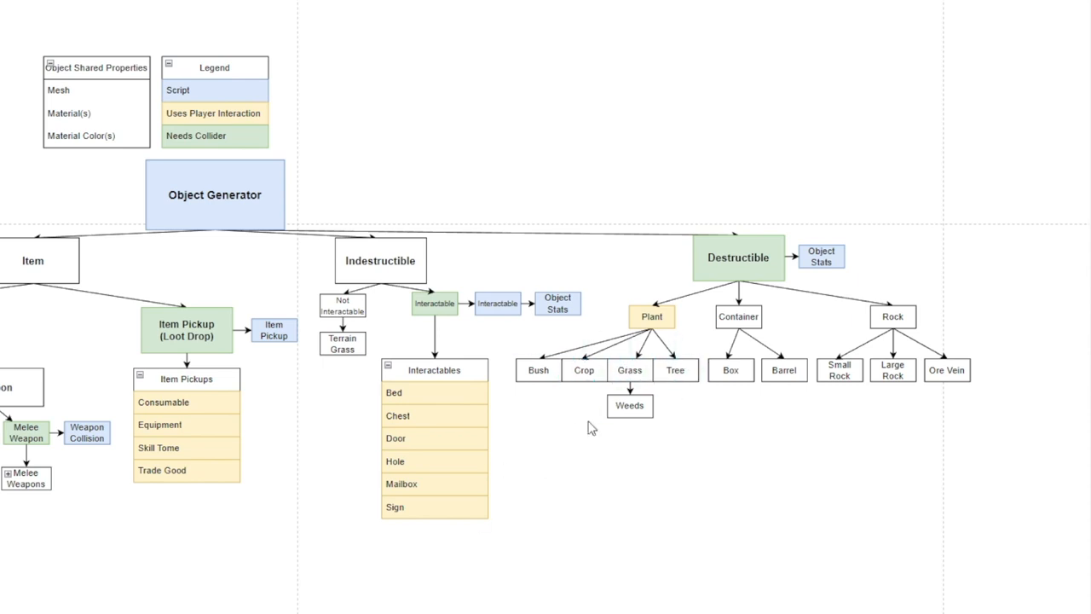
click(342, 343)
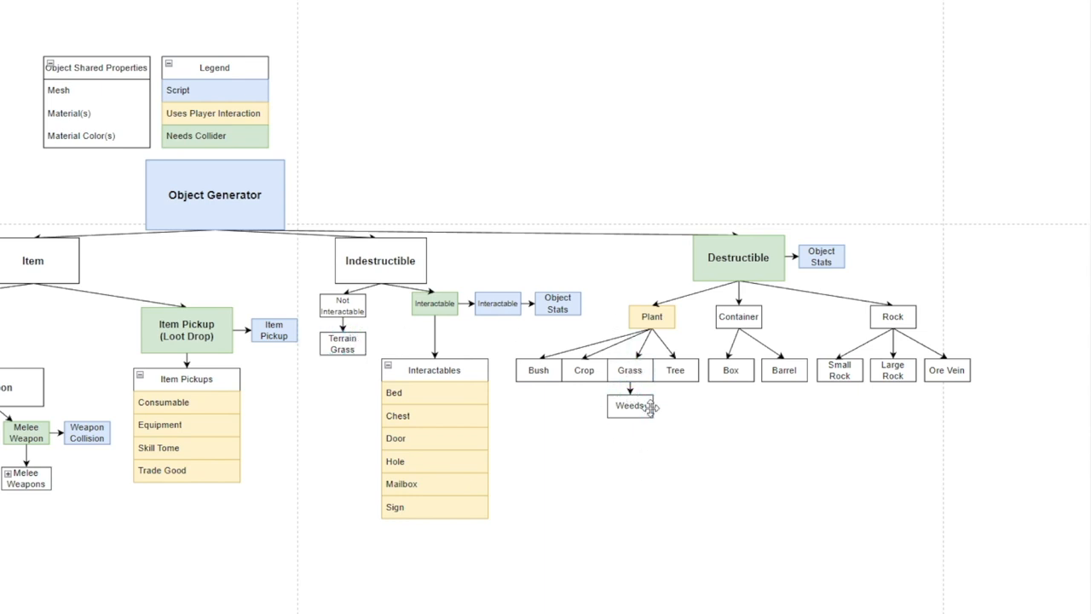
click(632, 405)
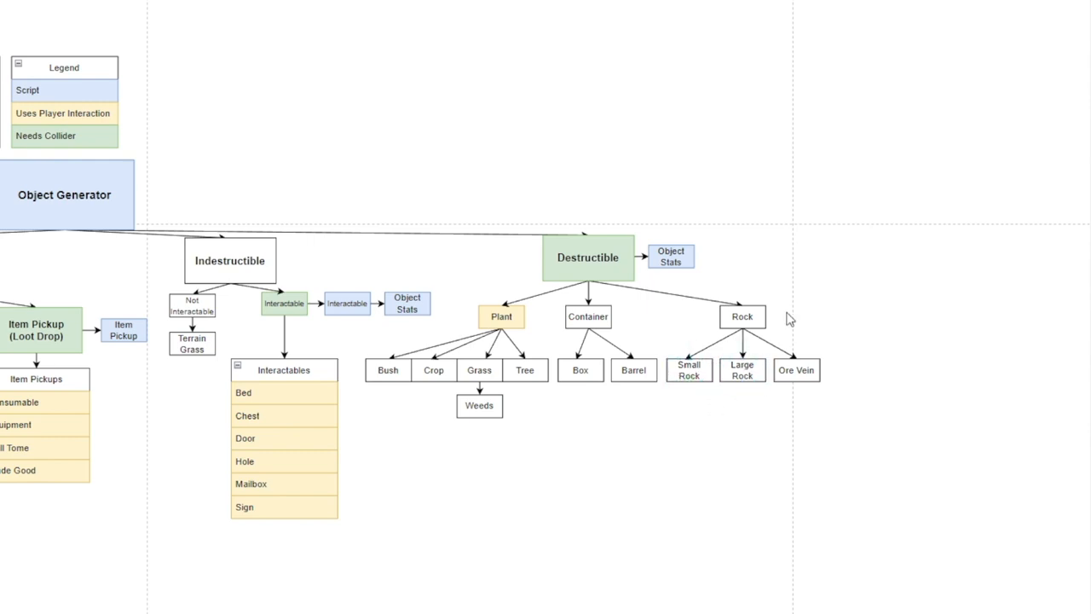
click(797, 369)
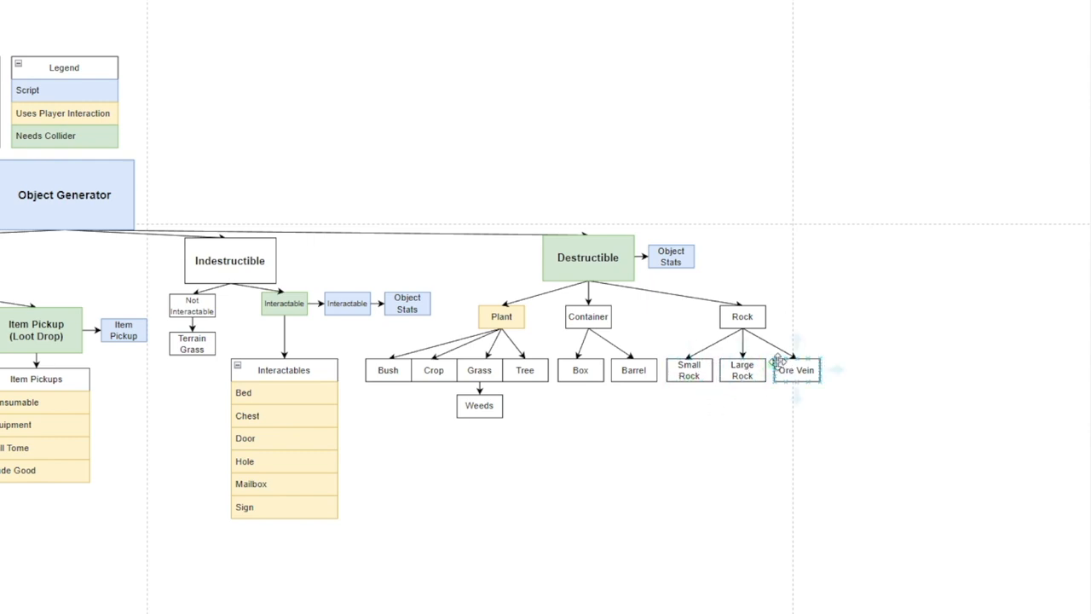
click(795, 370)
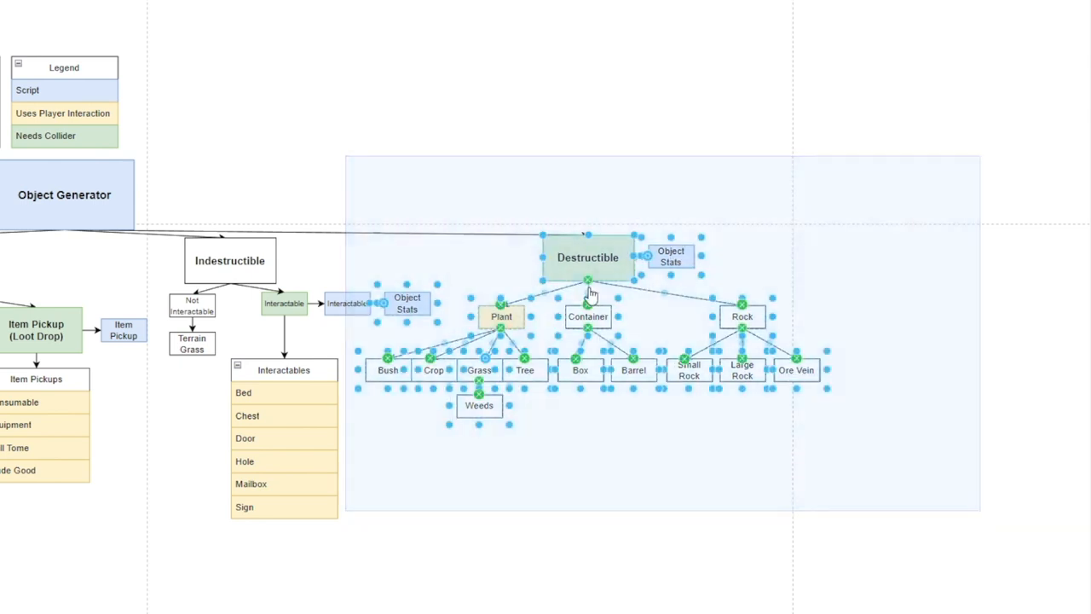
click(64, 194)
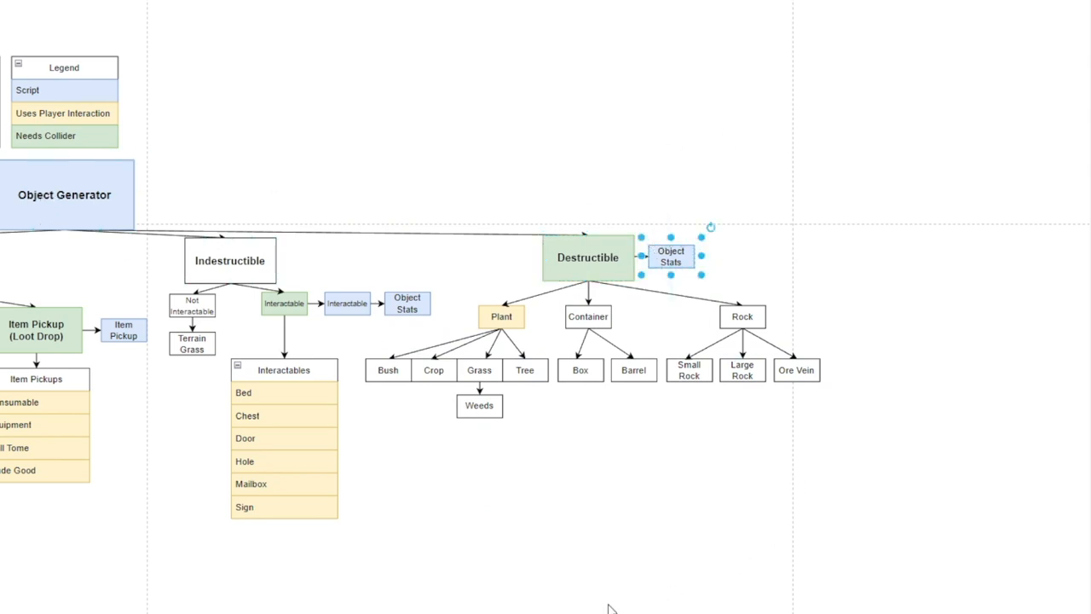
mouse_move(672, 424)
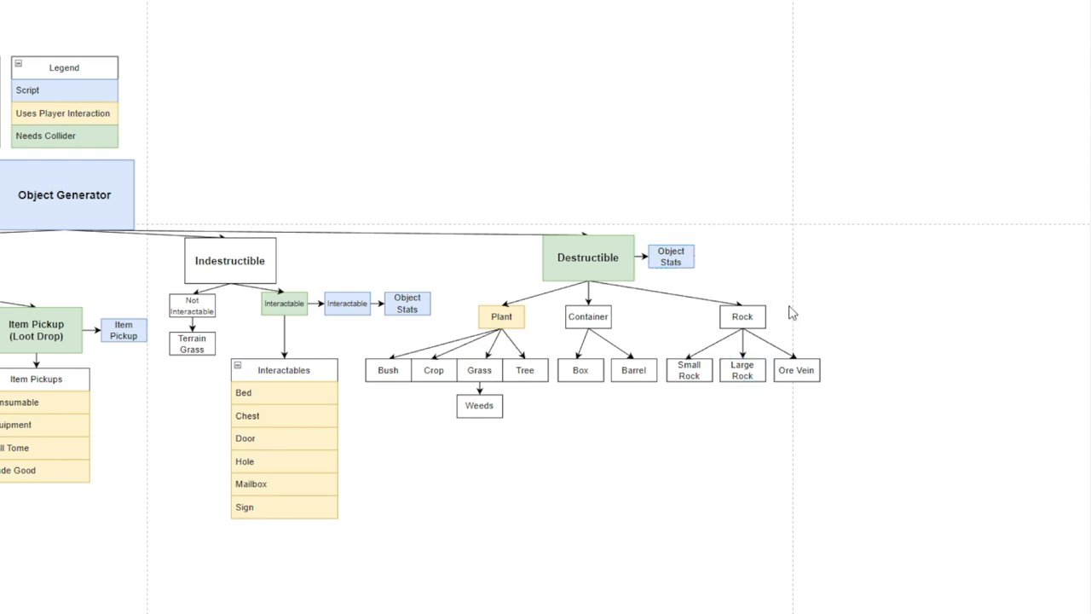
click(742, 316)
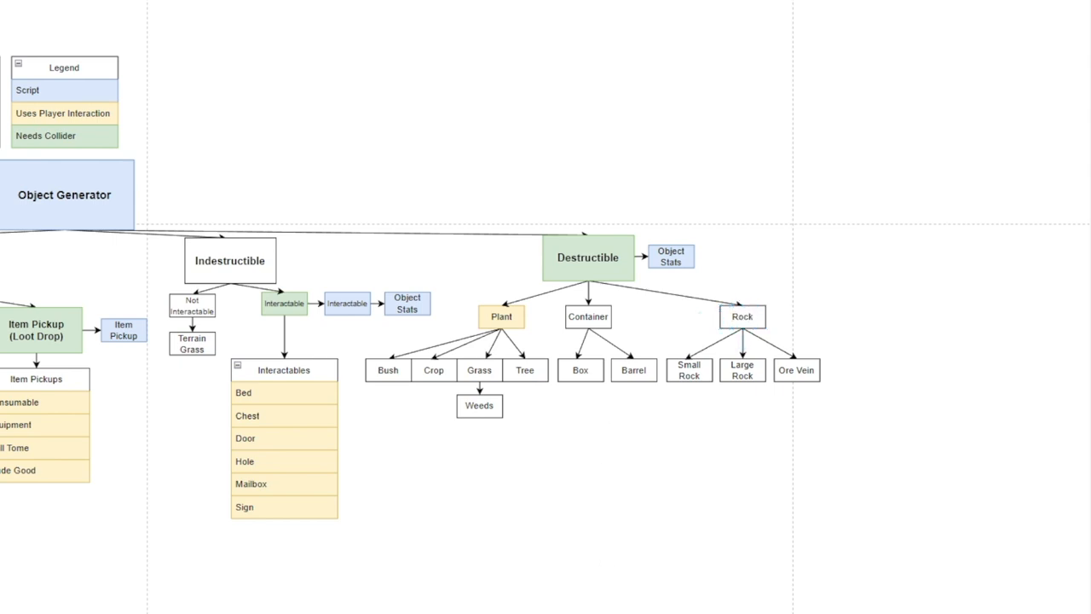
click(502, 317)
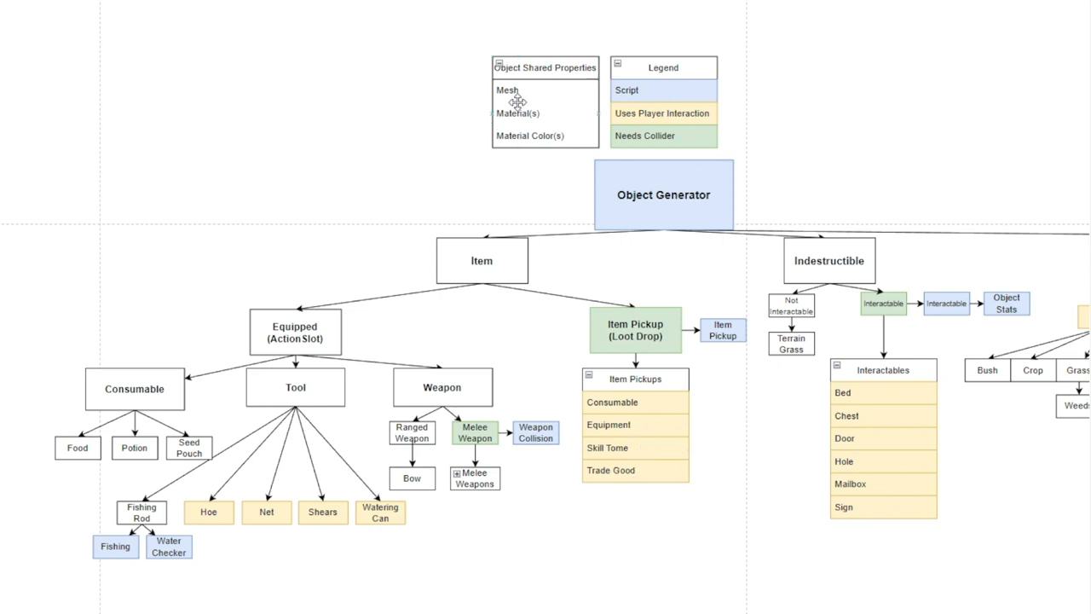
click(722, 330)
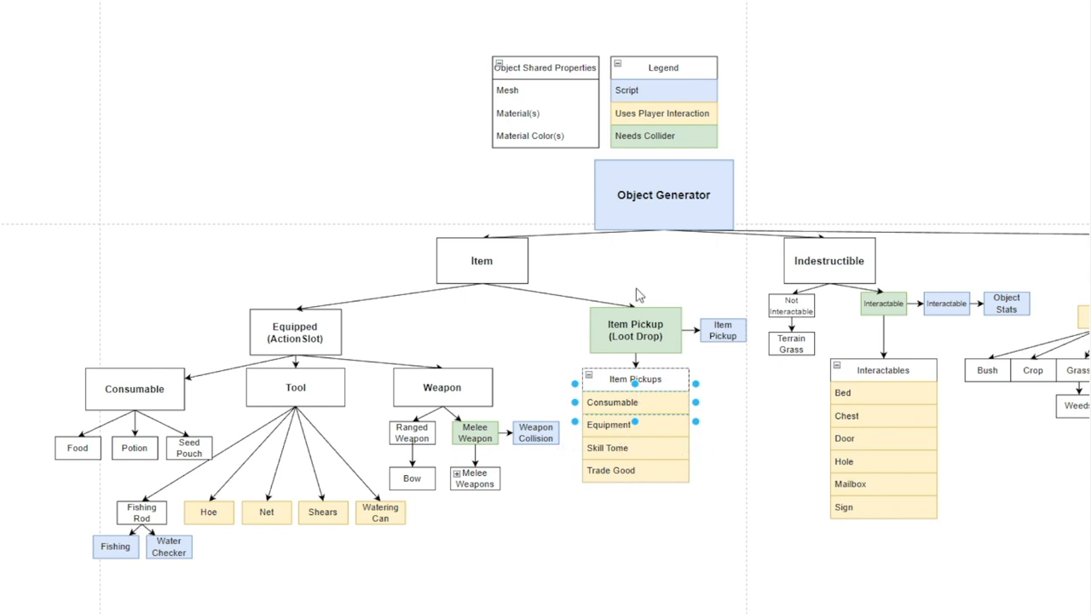
mouse_move(588, 394)
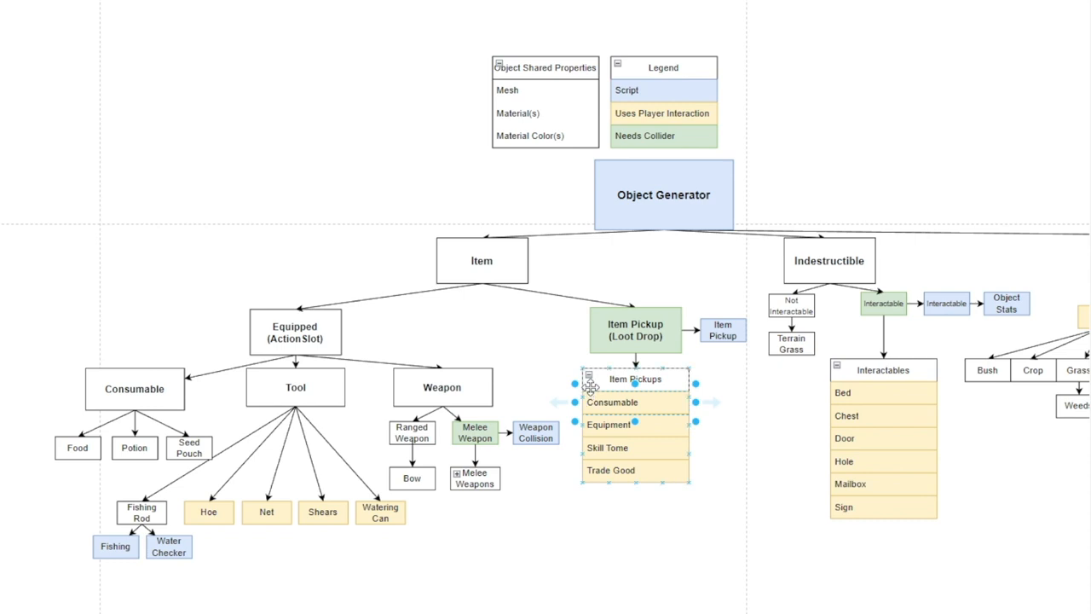
mouse_move(751, 452)
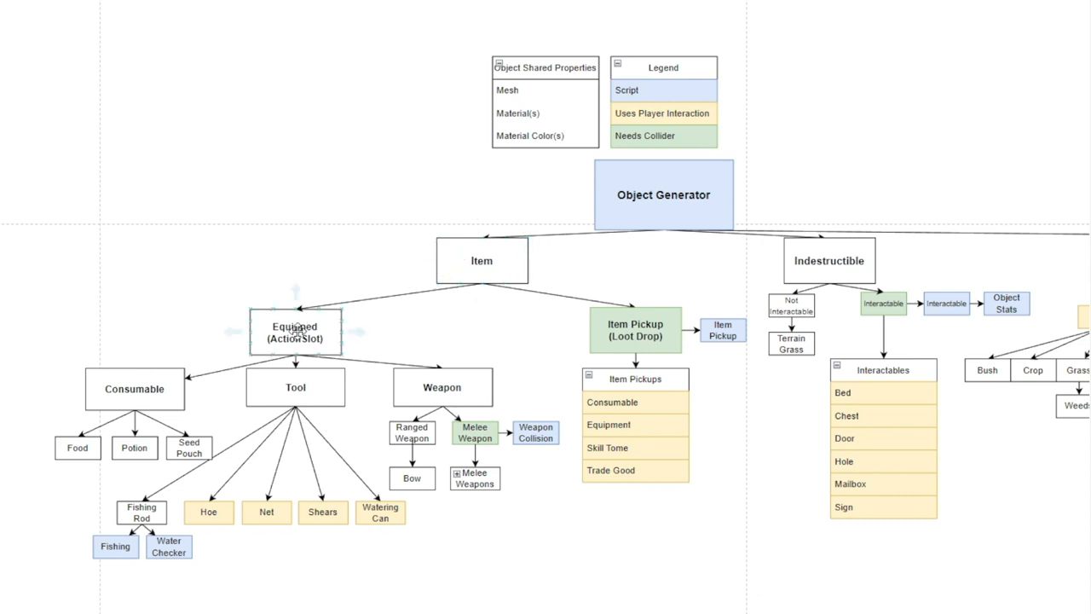
click(295, 331)
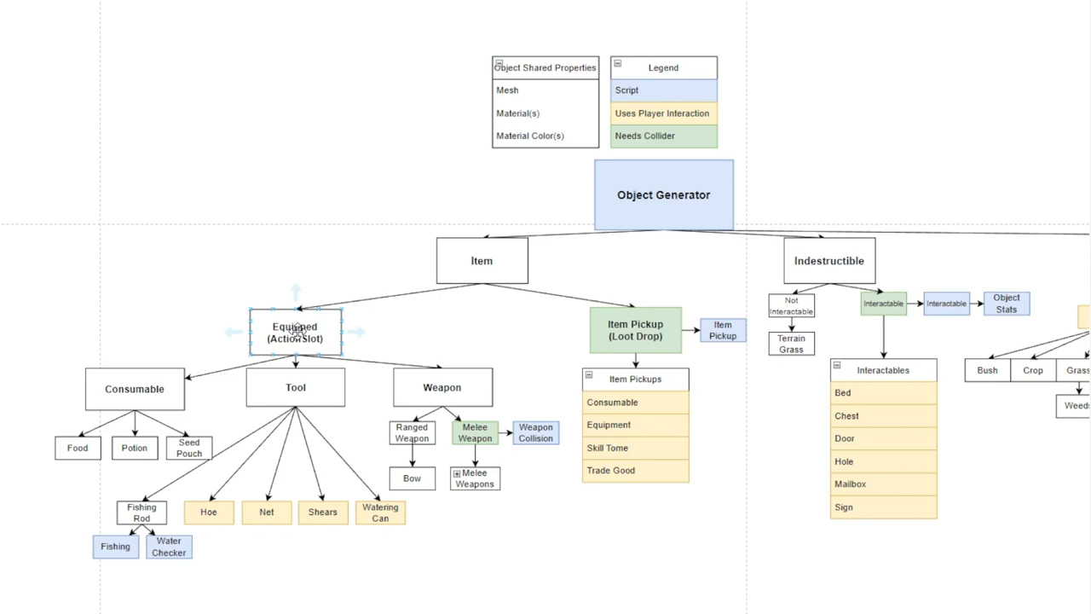
click(77, 447)
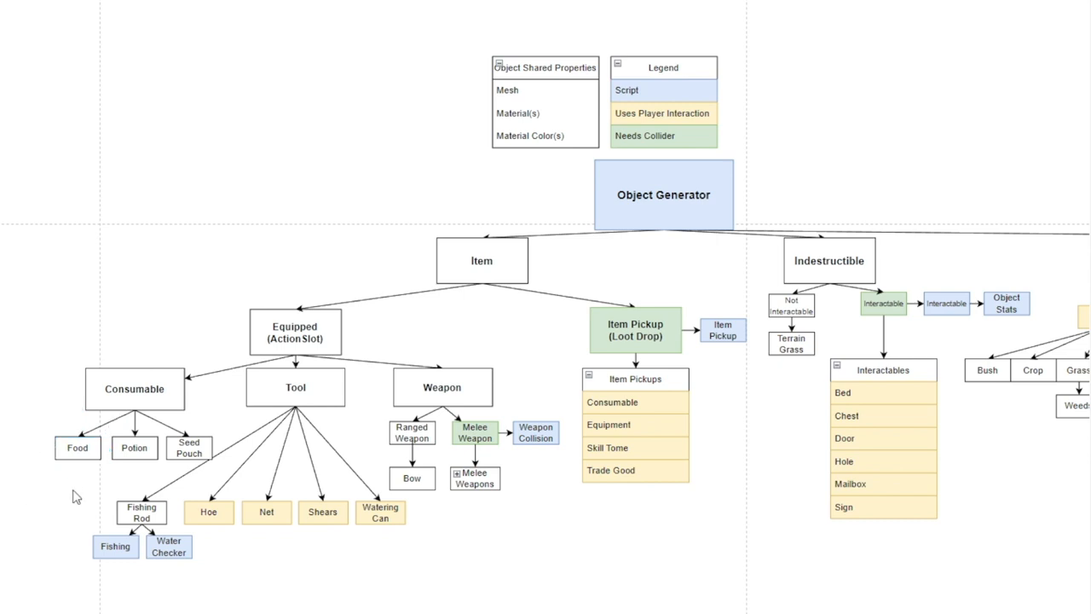
click(133, 448)
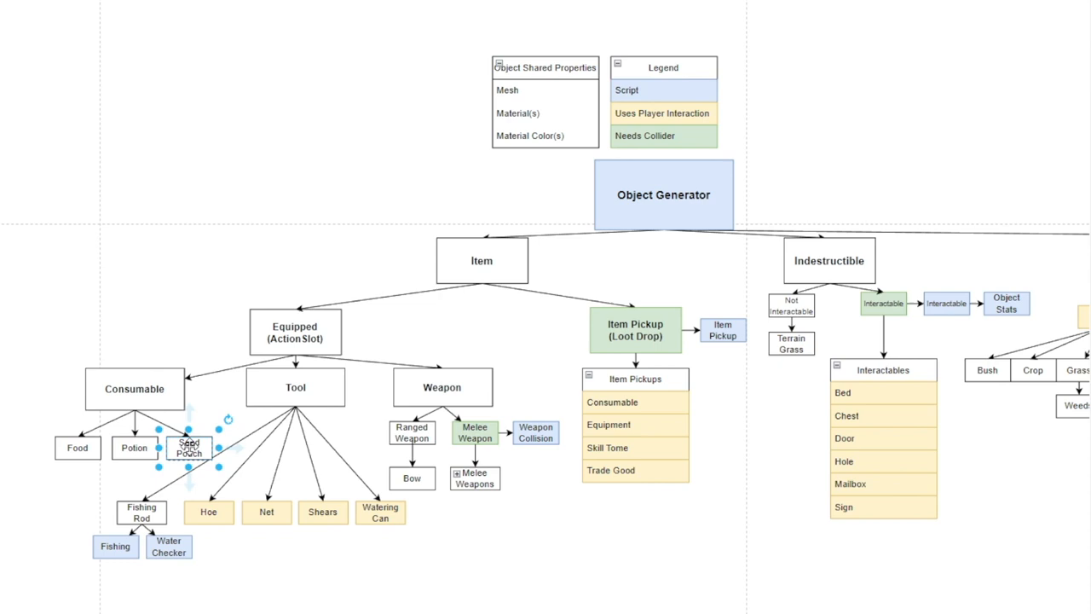
mouse_move(128, 322)
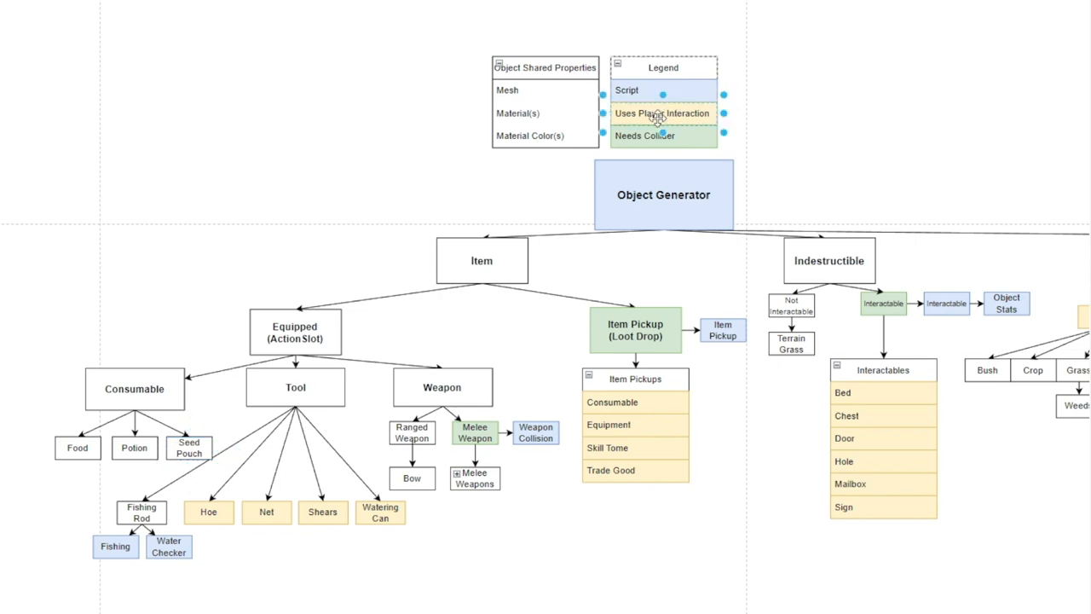
mouse_move(405, 540)
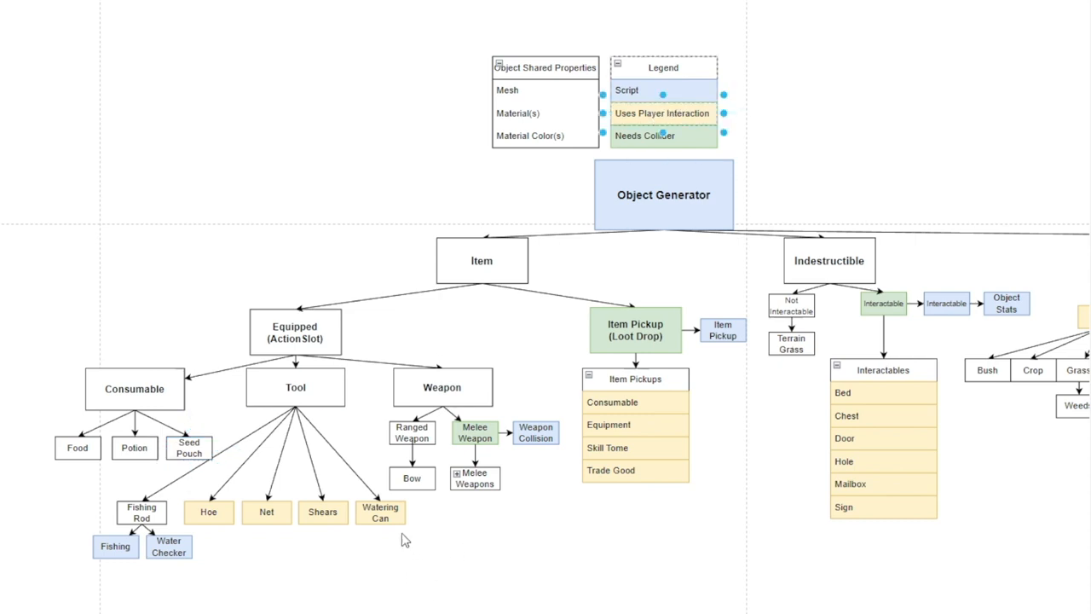
mouse_move(384, 494)
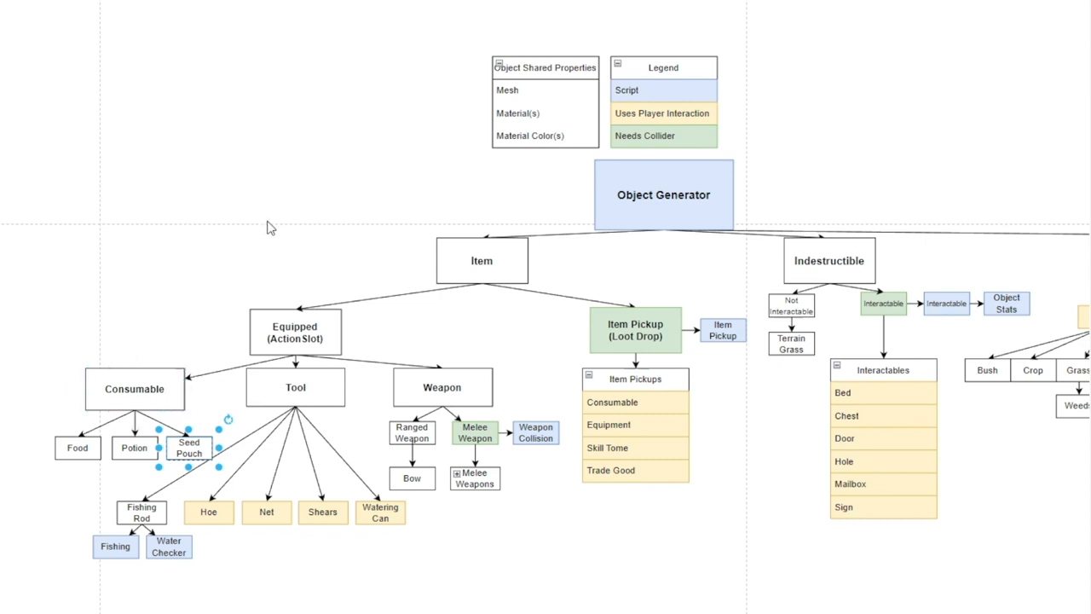
mouse_move(222, 448)
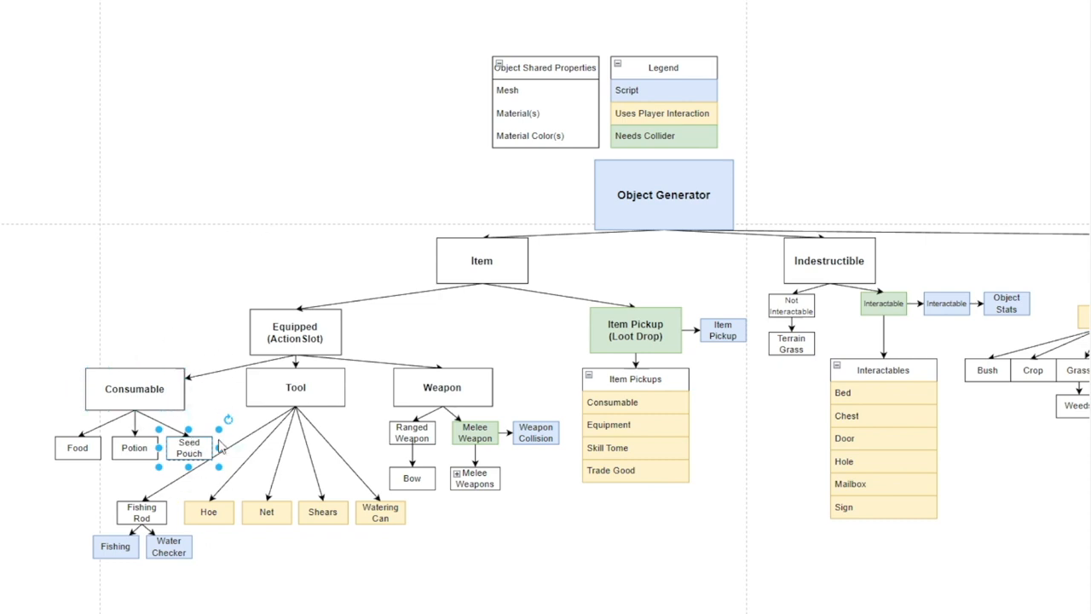
mouse_move(724, 273)
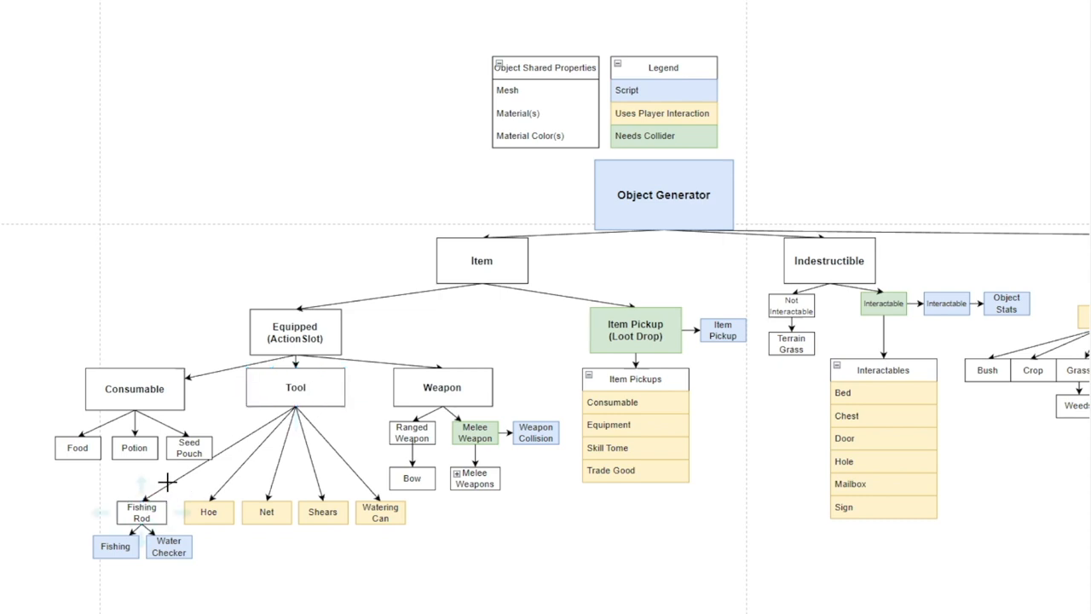
click(142, 512)
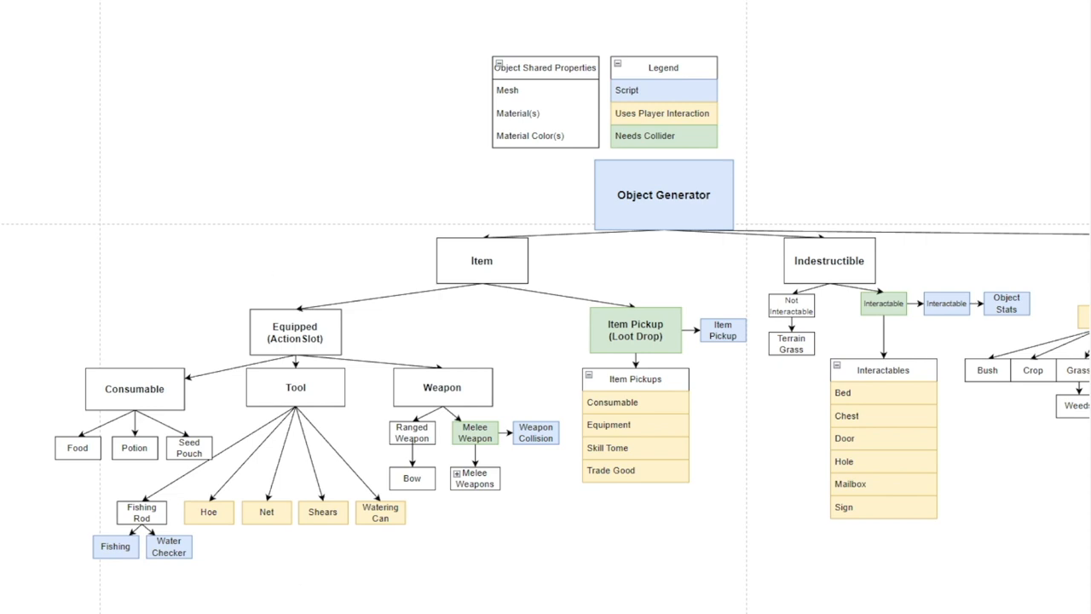
mouse_move(139, 584)
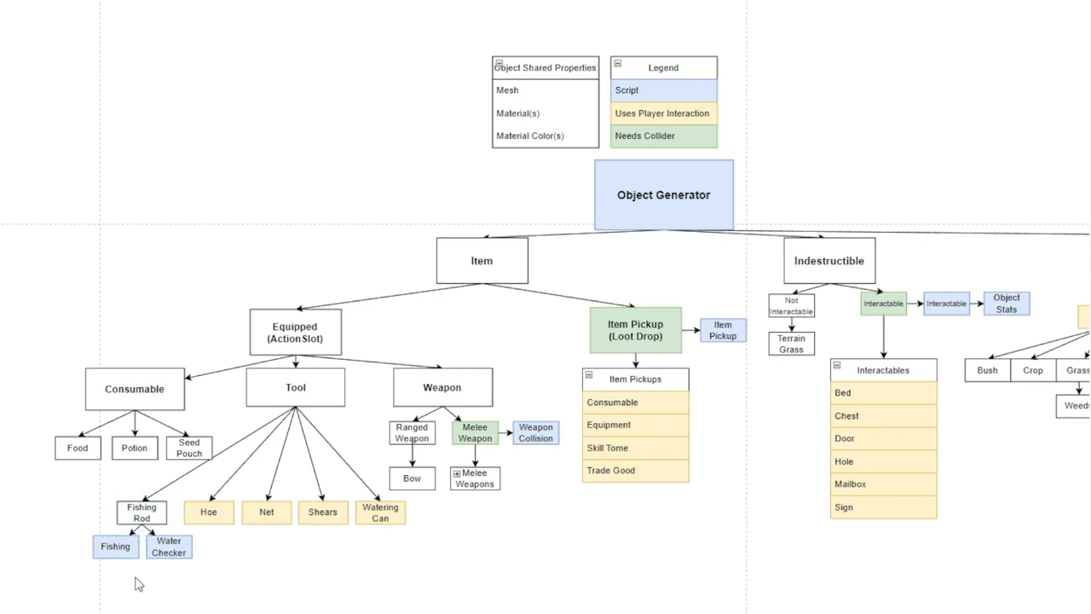
click(141, 512)
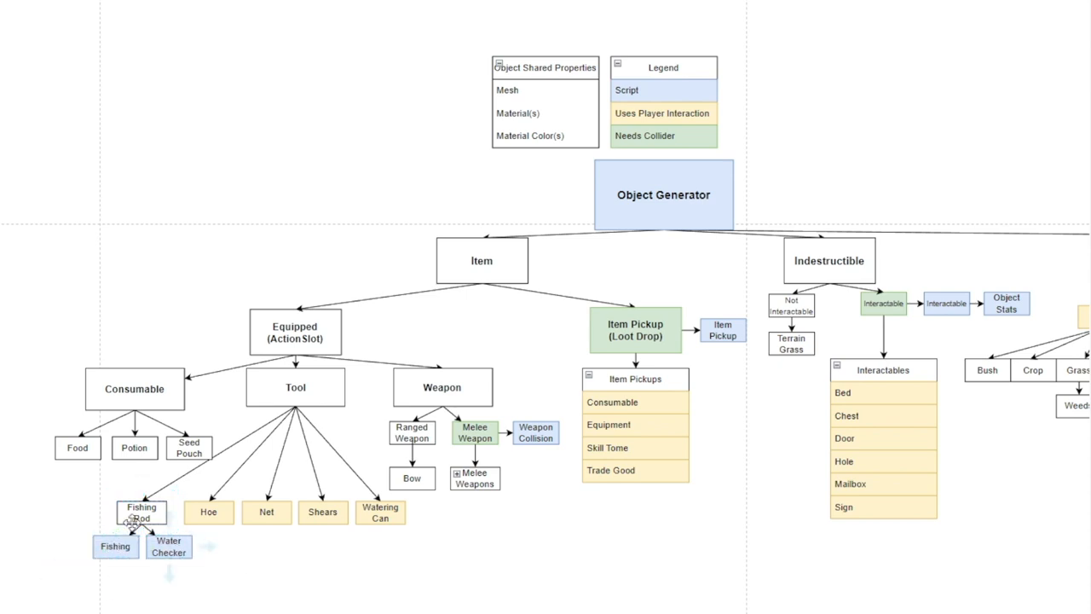
click(141, 512)
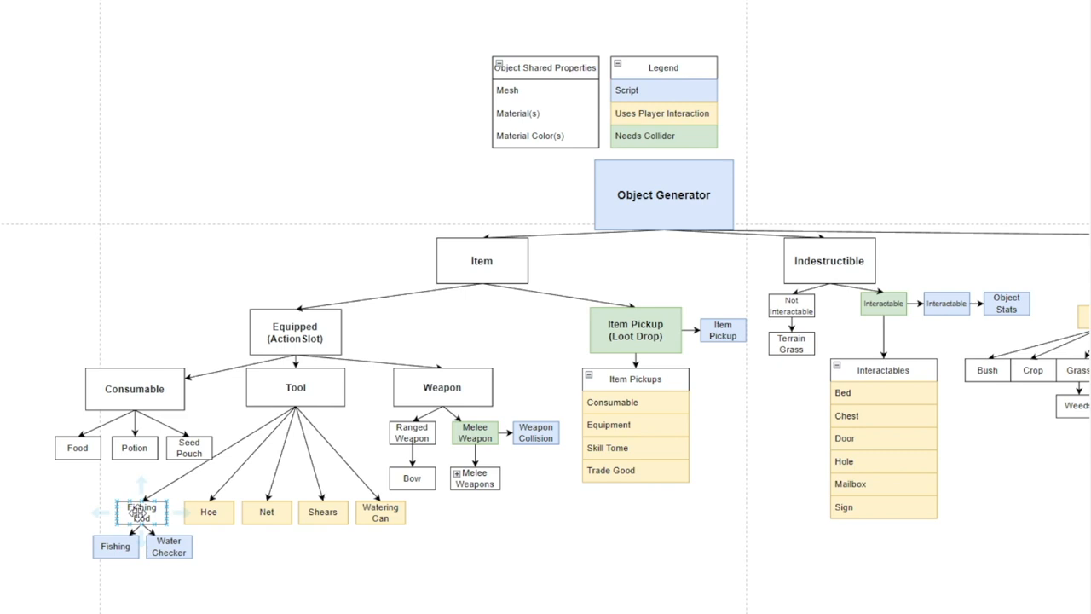
click(142, 512)
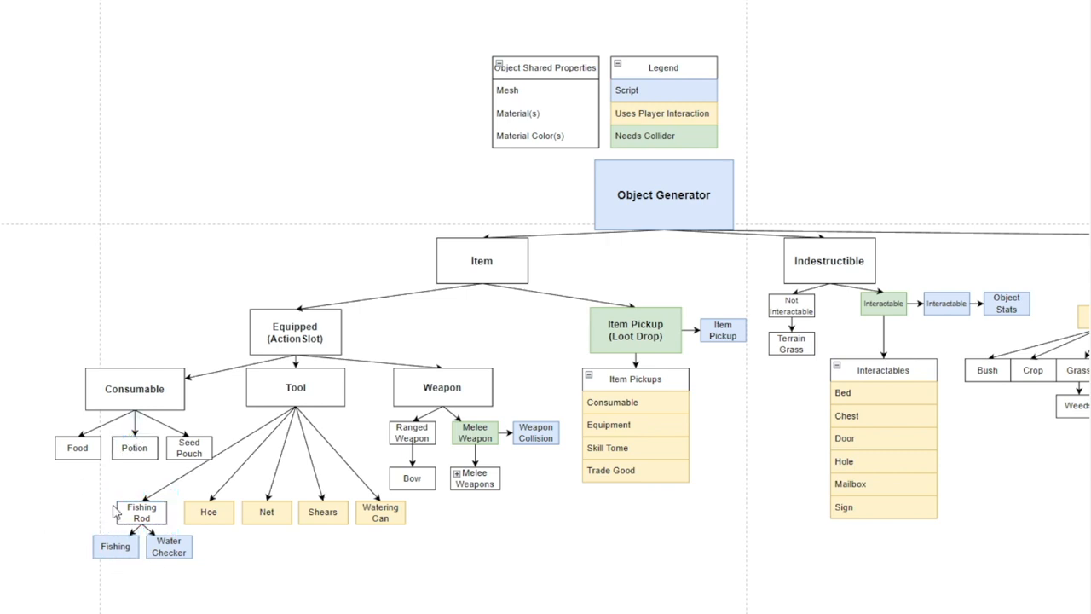
mouse_move(166, 522)
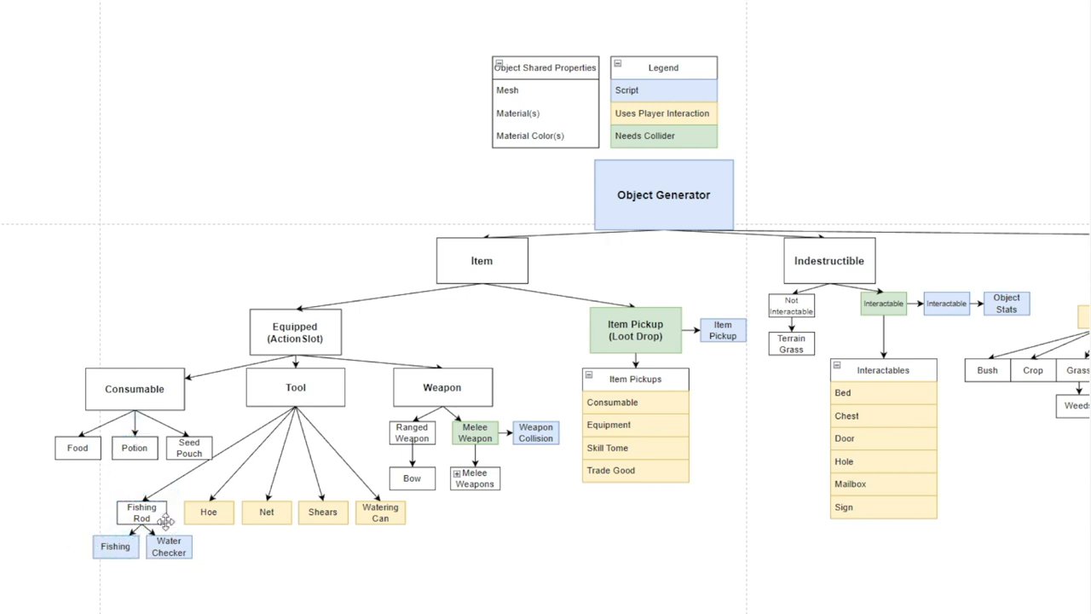
mouse_move(381, 495)
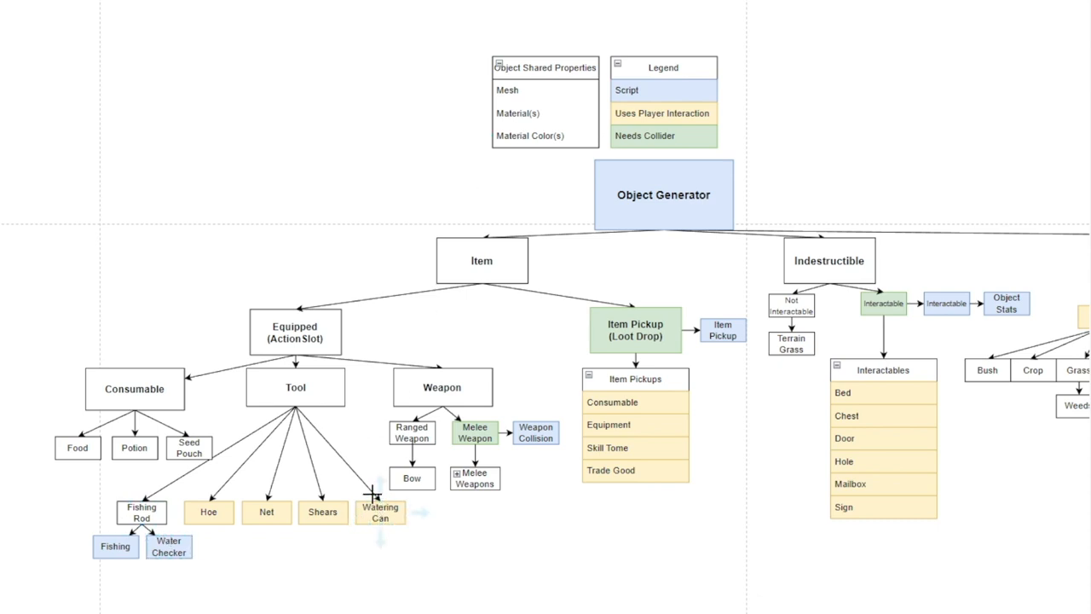
mouse_move(645, 212)
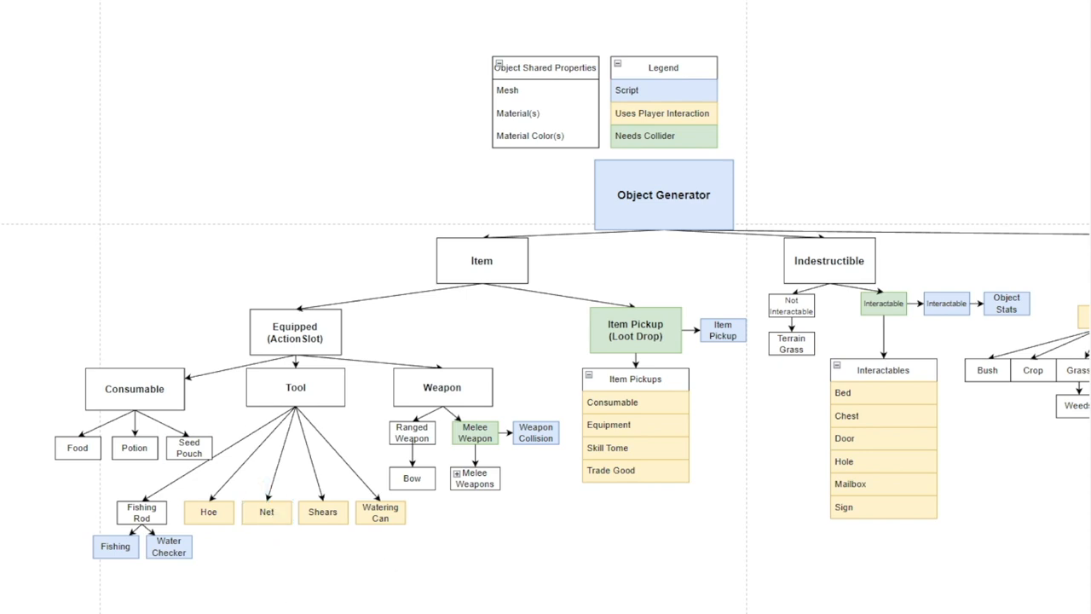
mouse_move(385, 580)
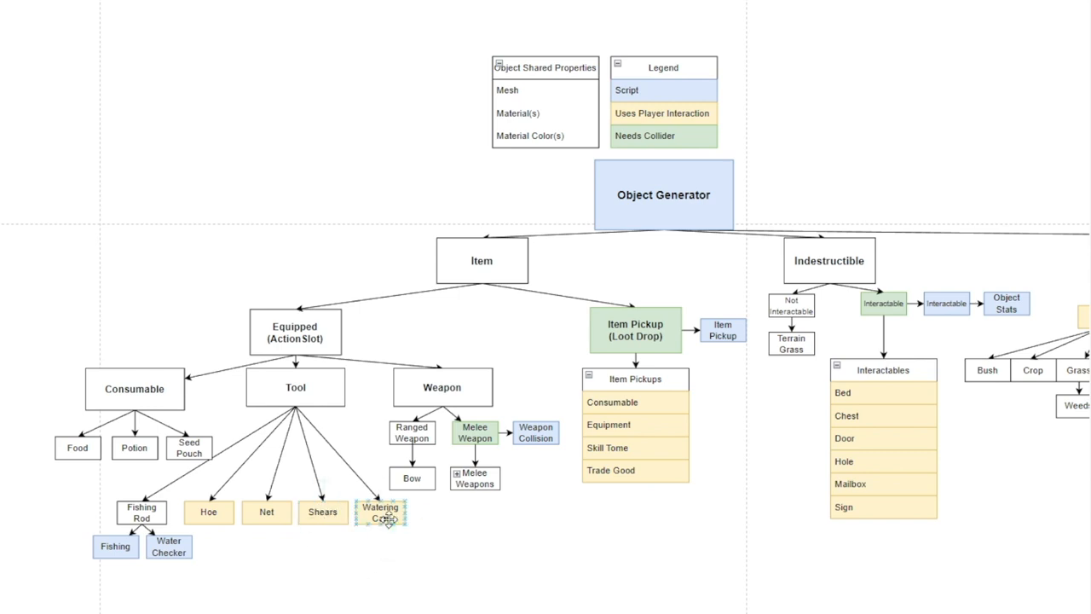
click(380, 512)
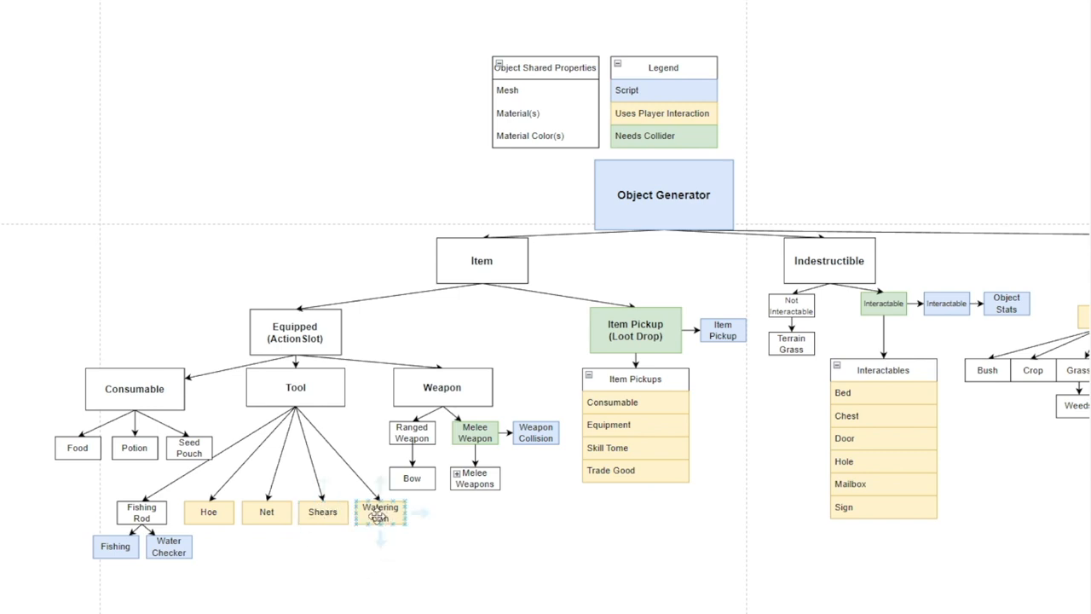
click(437, 509)
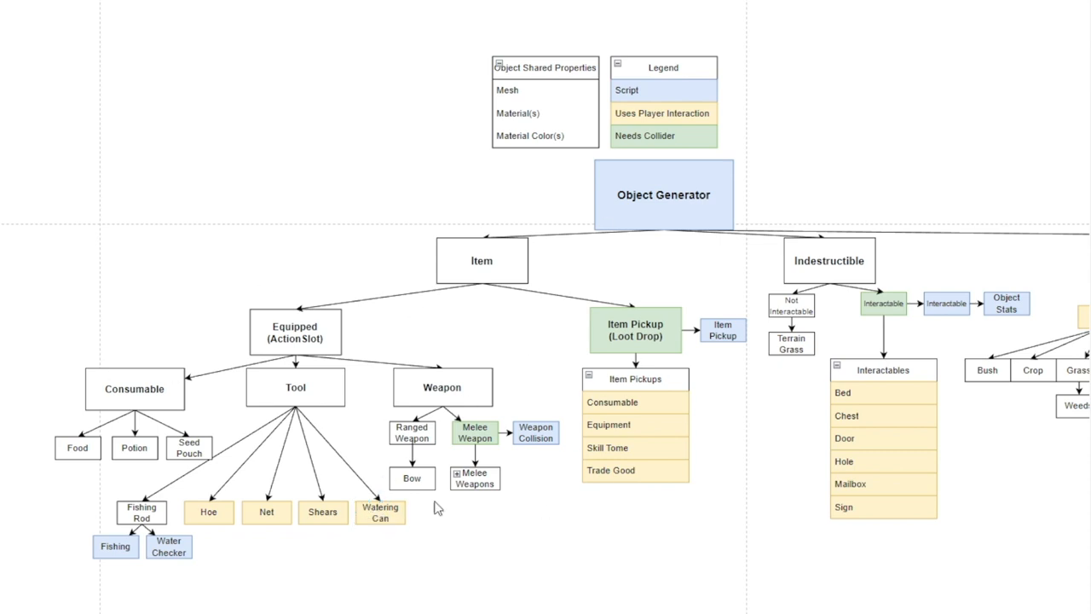
mouse_move(597, 556)
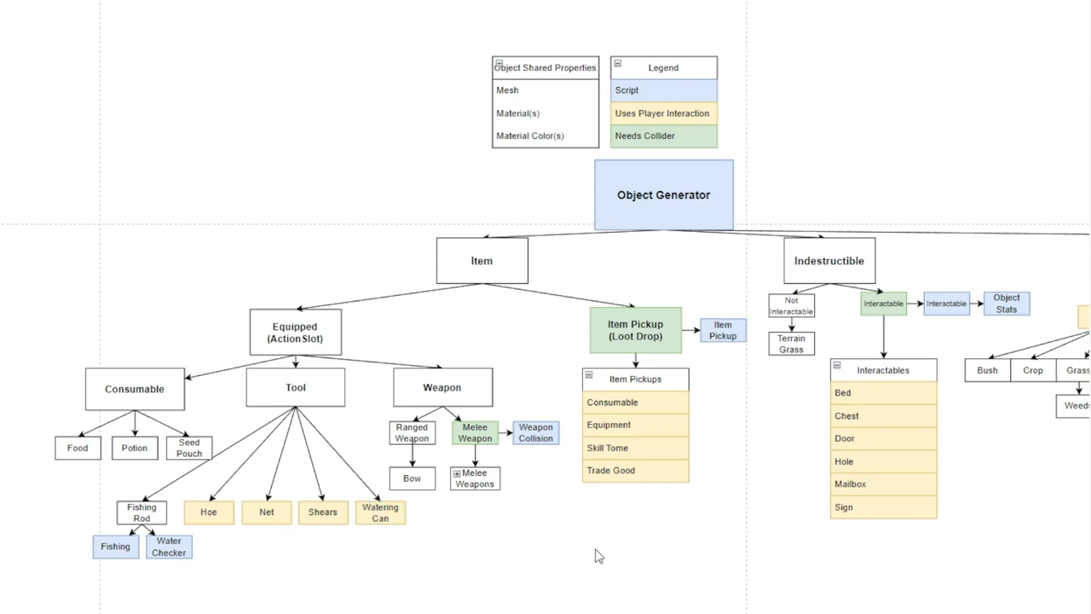
click(381, 513)
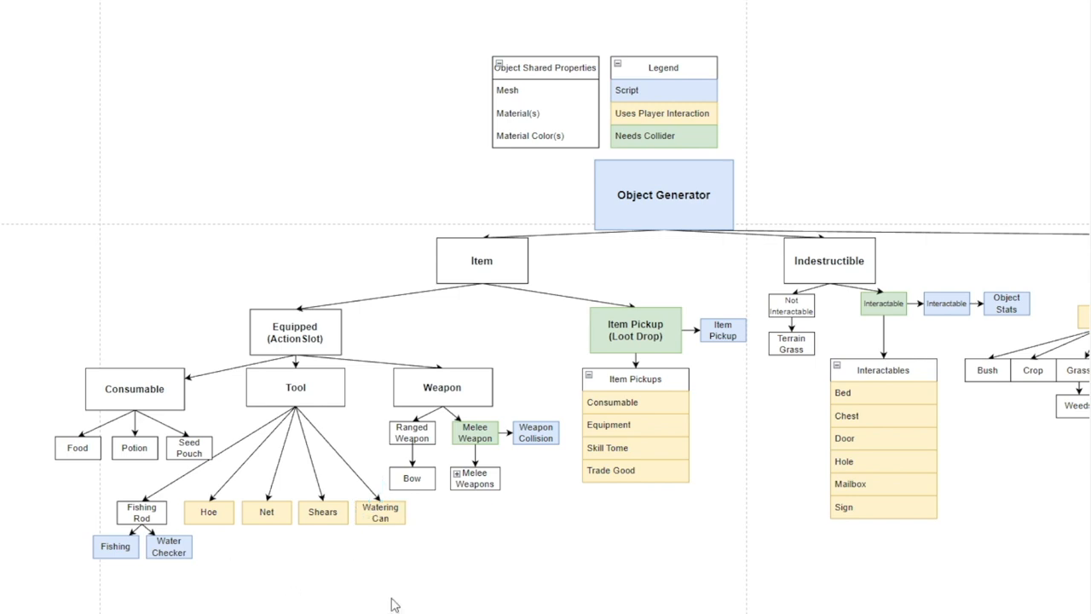
click(442, 387)
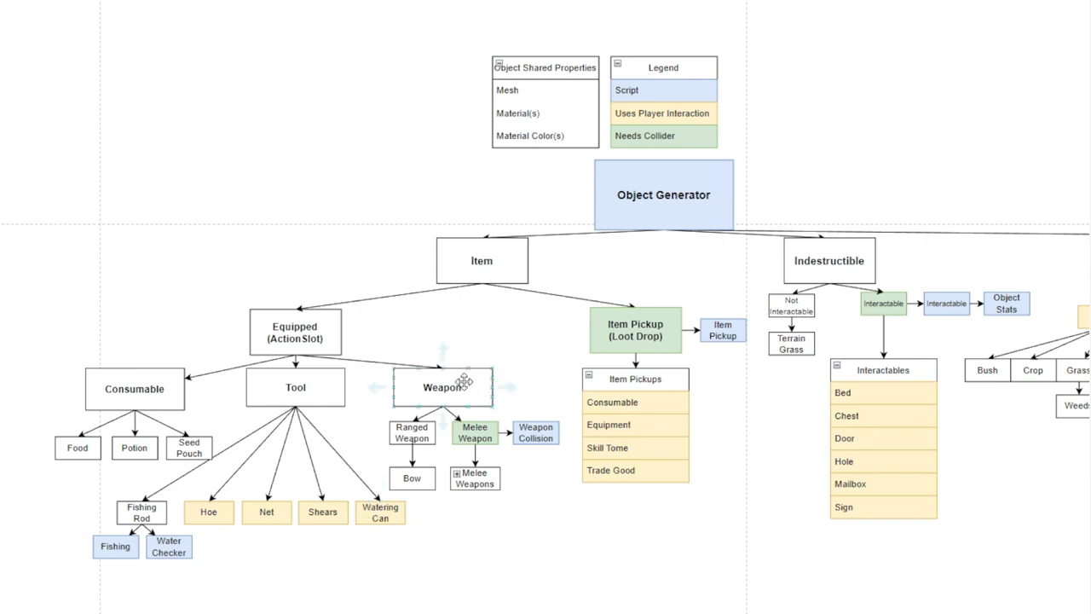
click(442, 388)
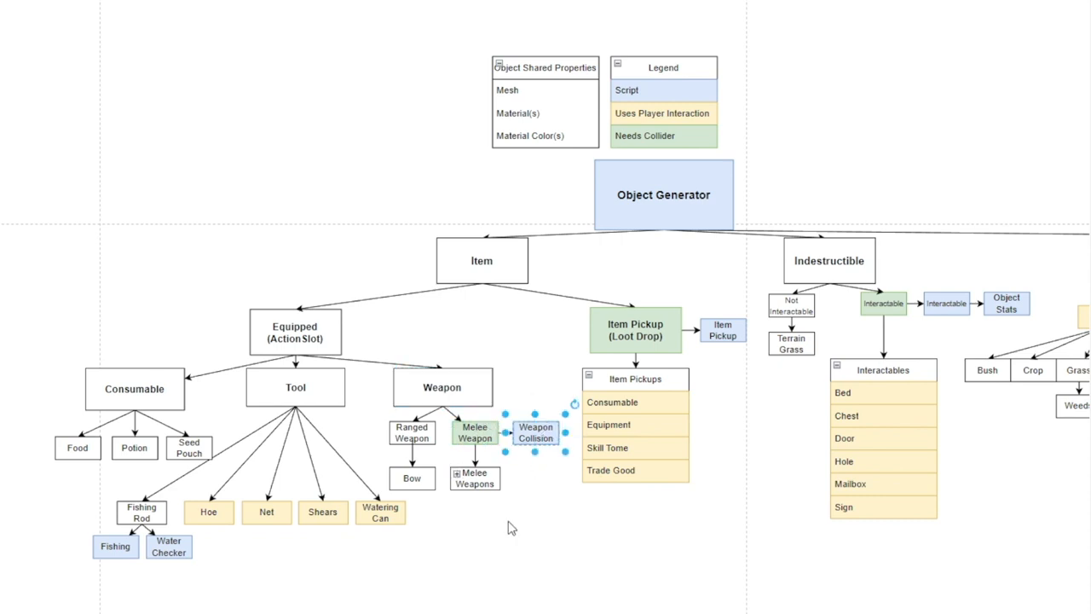
mouse_move(4, 550)
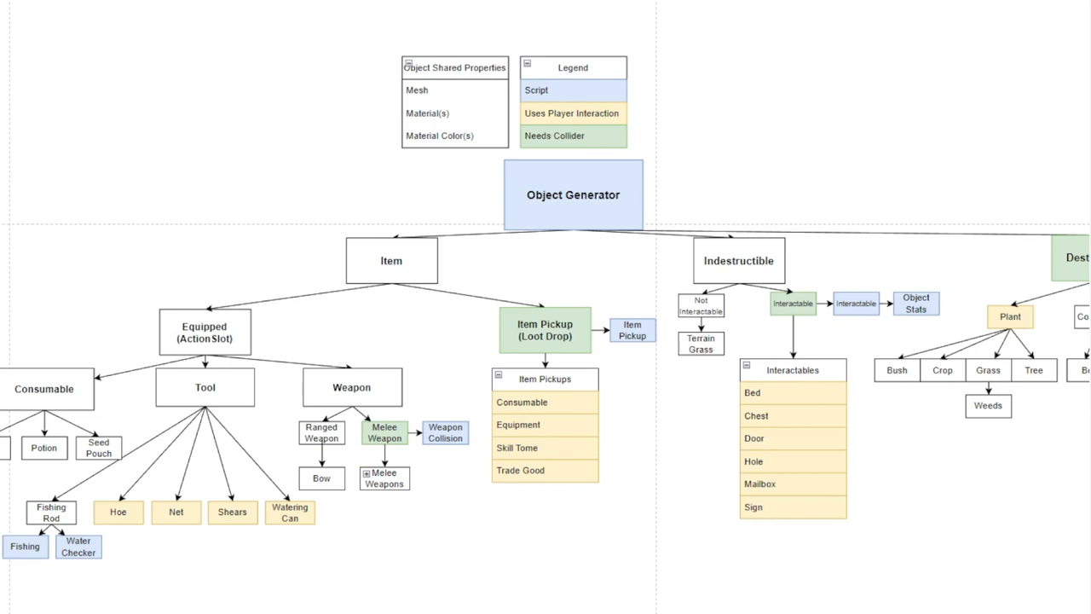
Pan the canvas to reveal the Plant subtree with Bush, Crop, Grass and Tree
click(574, 194)
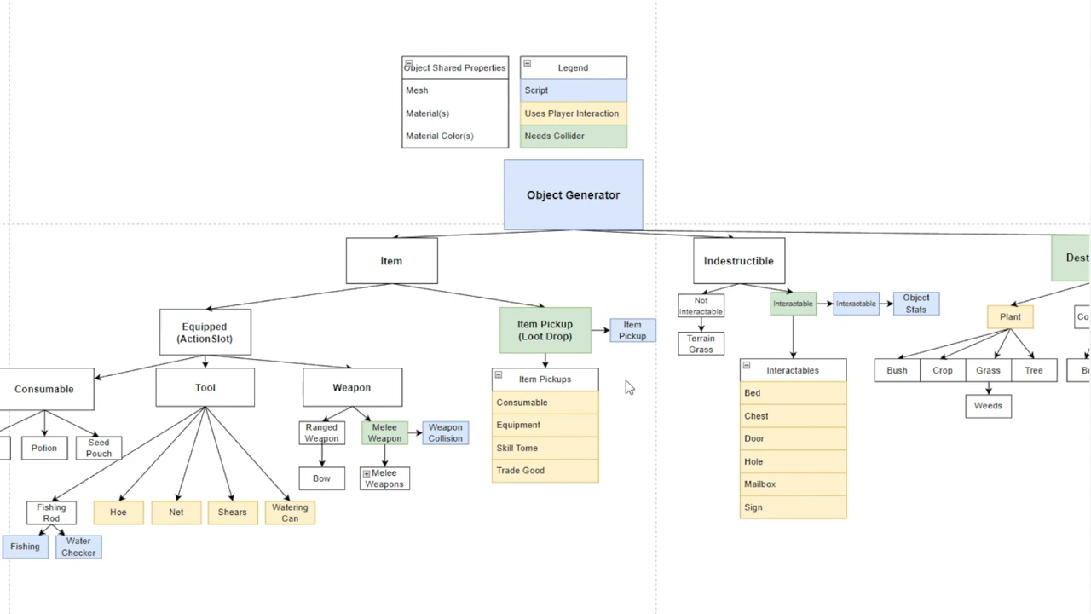
mouse_move(622, 383)
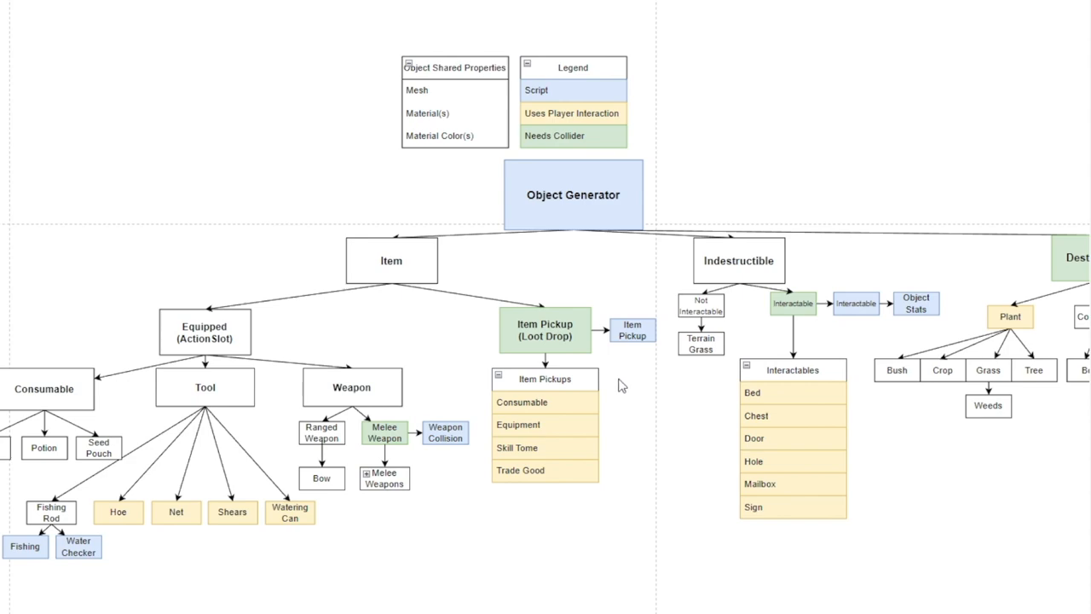